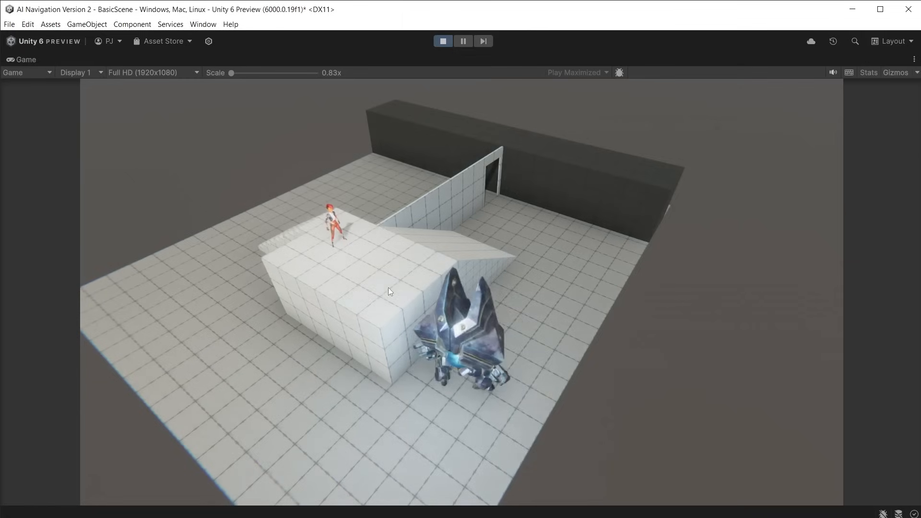
# Step: Switch to the Scene view during Play mode to watch the Grenadier's path toward Ellen
pyautogui.click(25, 60)
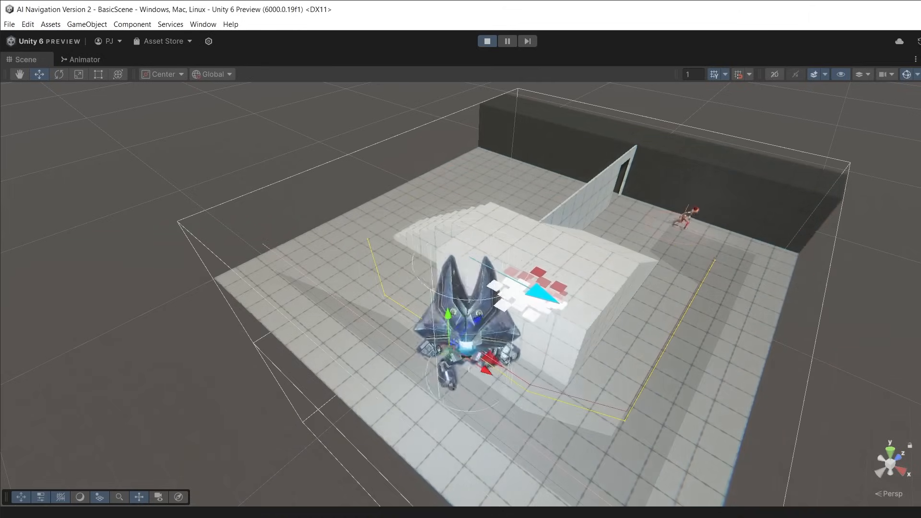
# Step: Install the AI Navigation 2.0.4 package from the Package Manager and view its samples
pyautogui.click(202, 24)
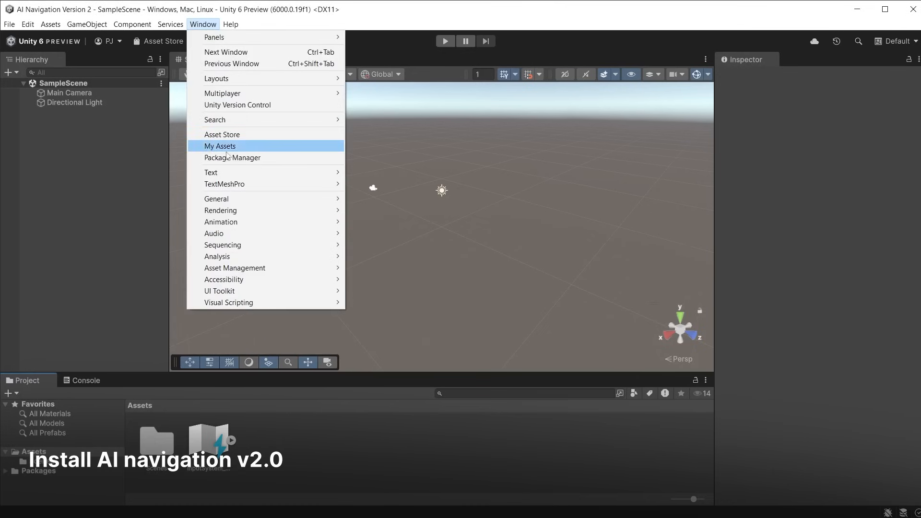
pyautogui.click(232, 157)
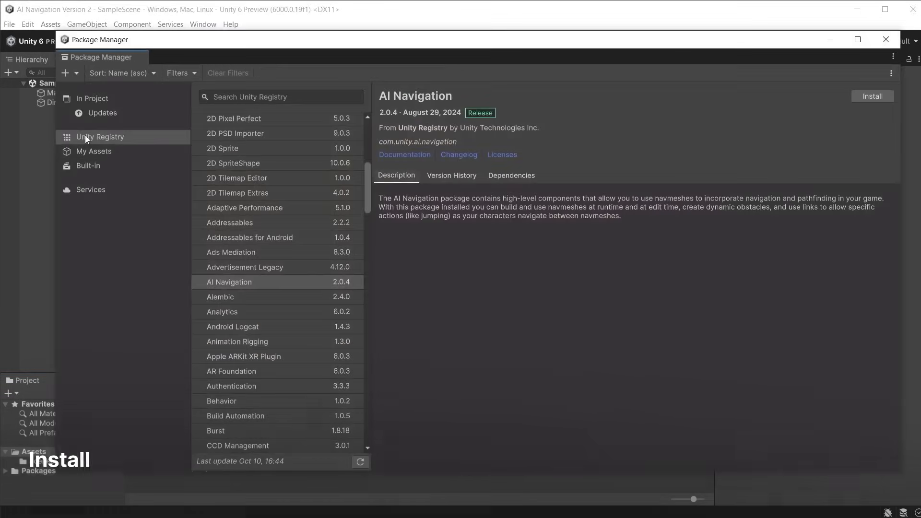
pyautogui.click(253, 282)
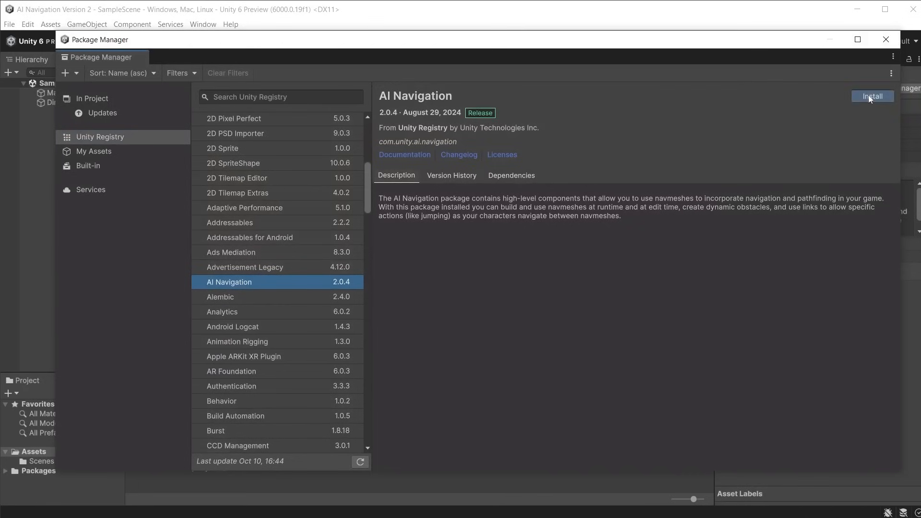
pyautogui.click(873, 96)
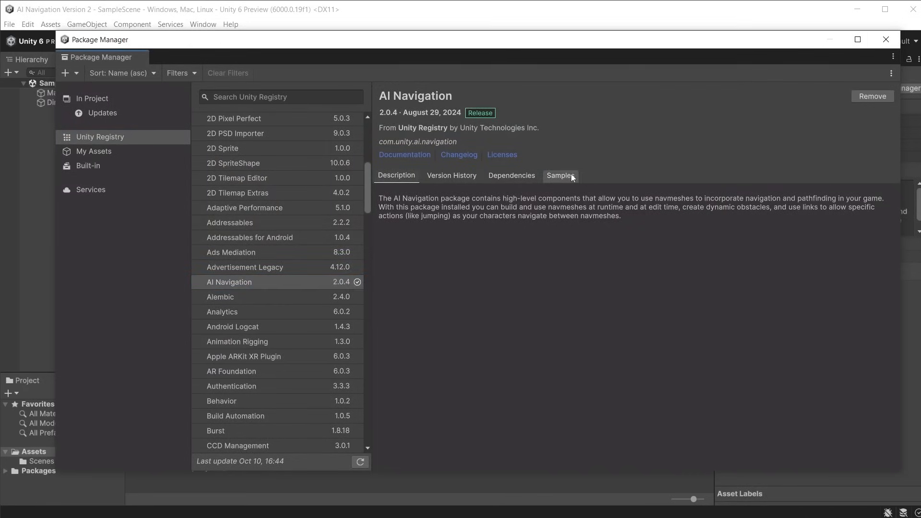
pyautogui.click(558, 175)
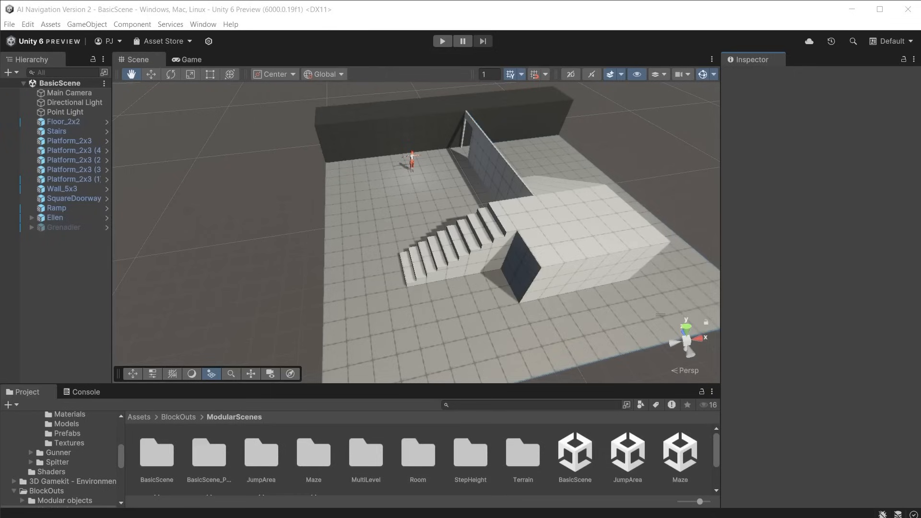
# Step: Browse to Ellen's prefabs folder and select Ellen in the Hierarchy
pyautogui.click(573, 457)
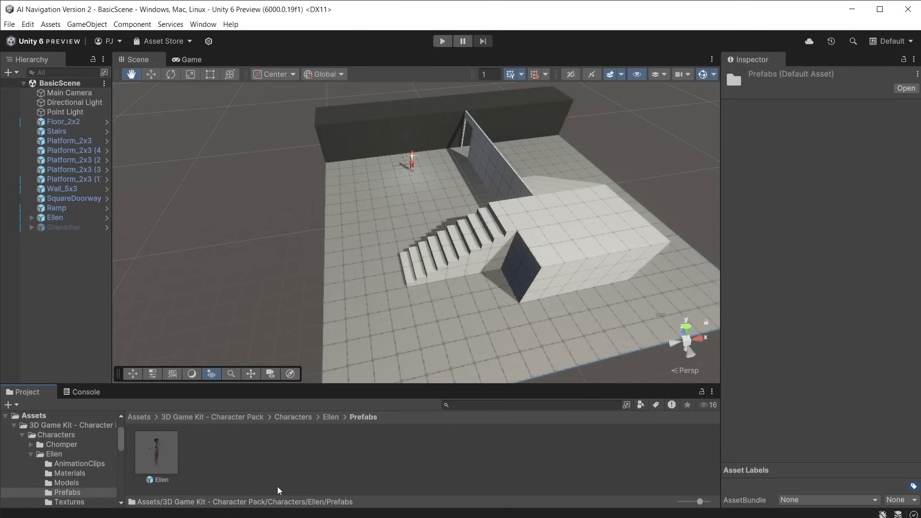
pyautogui.click(54, 218)
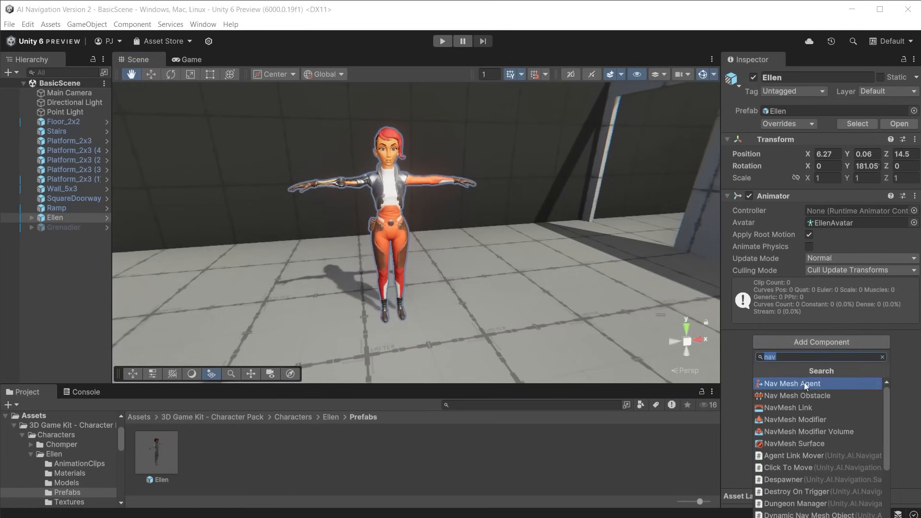
# Step: Add a Nav Mesh Agent to Ellen and bring up the Humanoid agent type settings
pyautogui.click(793, 383)
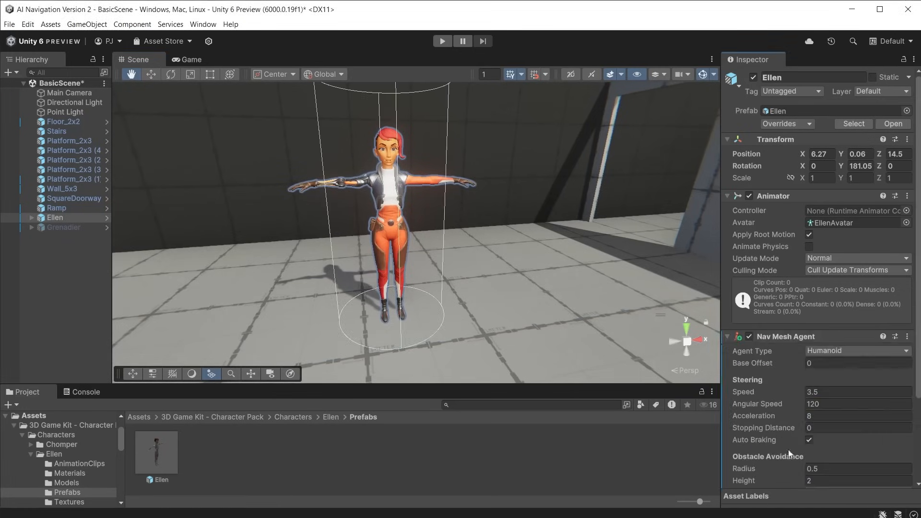
pyautogui.click(856, 351)
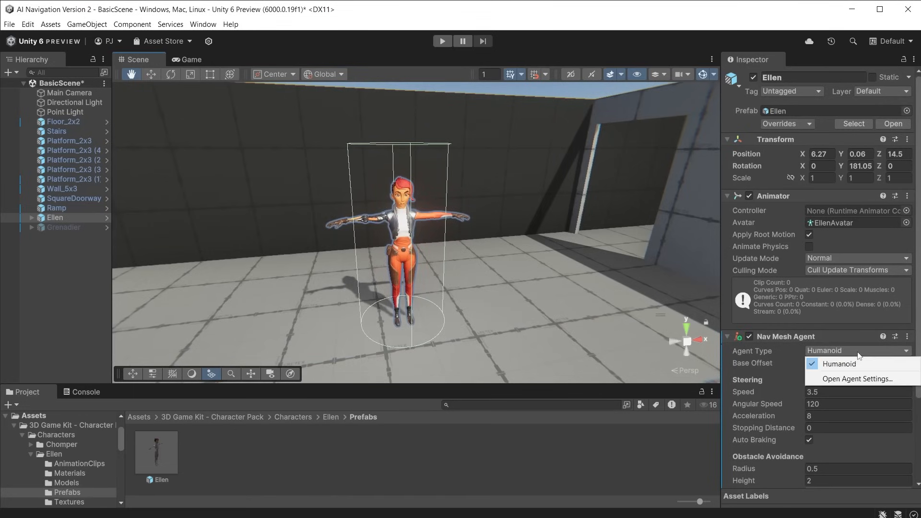
pyautogui.click(857, 378)
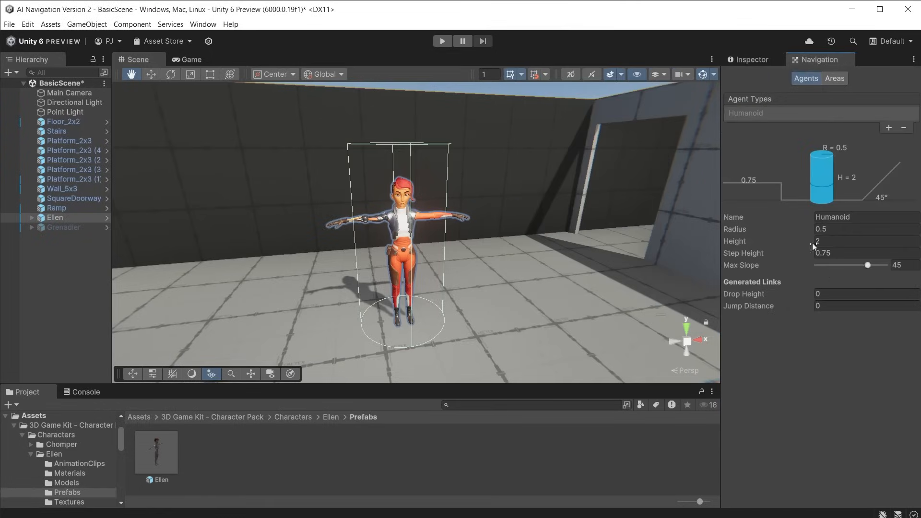
# Step: Check the Navigation window's Areas list, then return to the Agents settings
pyautogui.click(833, 77)
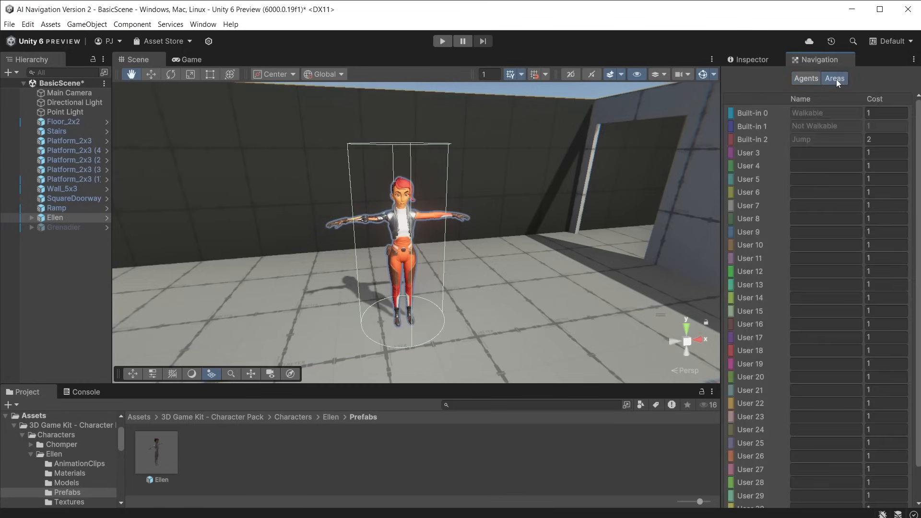
pyautogui.click(805, 78)
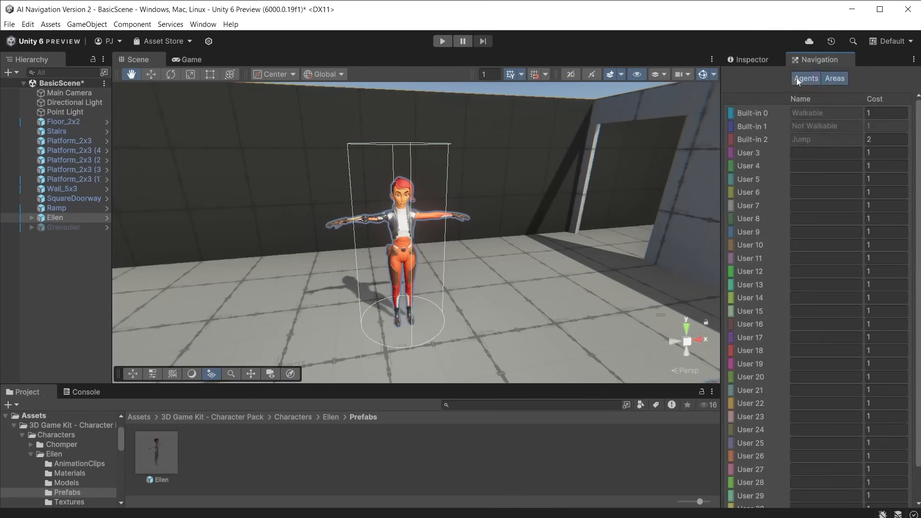
pyautogui.click(805, 77)
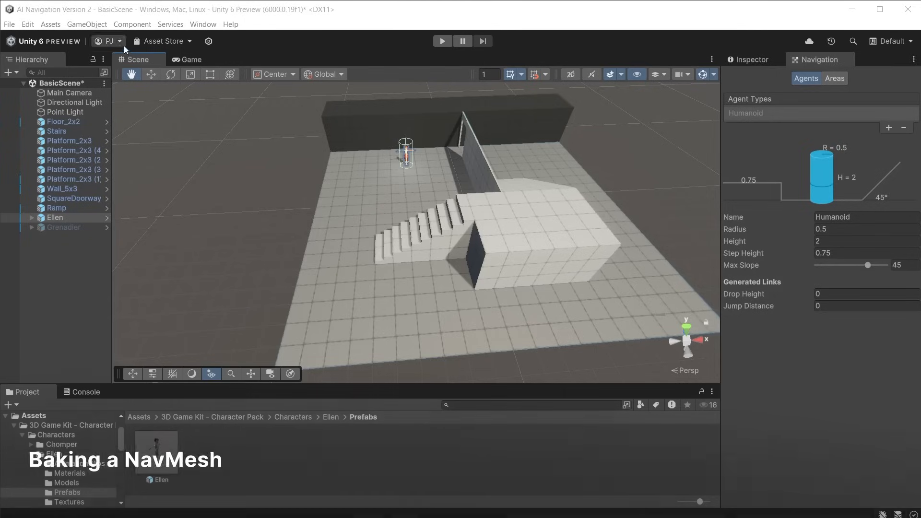
# Step: Create a NavMesh Surface via GameObject > AI, keep Humanoid as its agent type and bake the navmesh
pyautogui.click(87, 24)
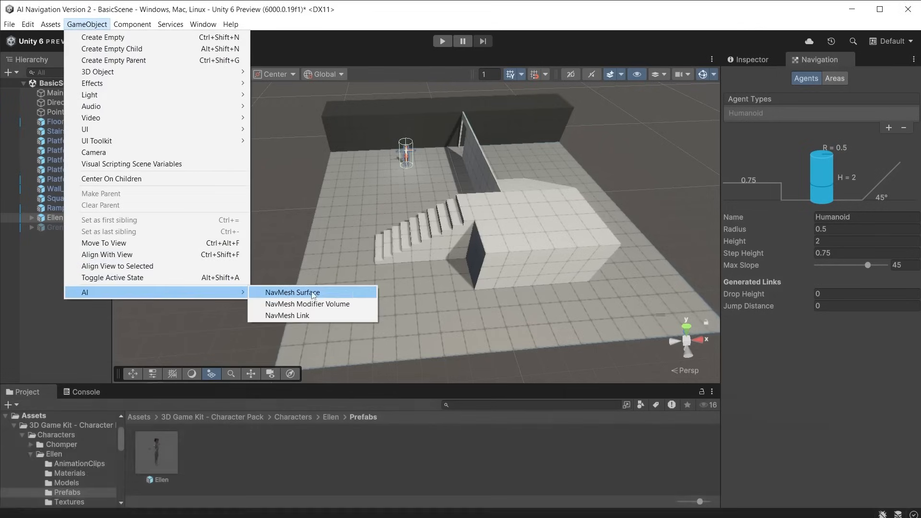
pyautogui.click(292, 292)
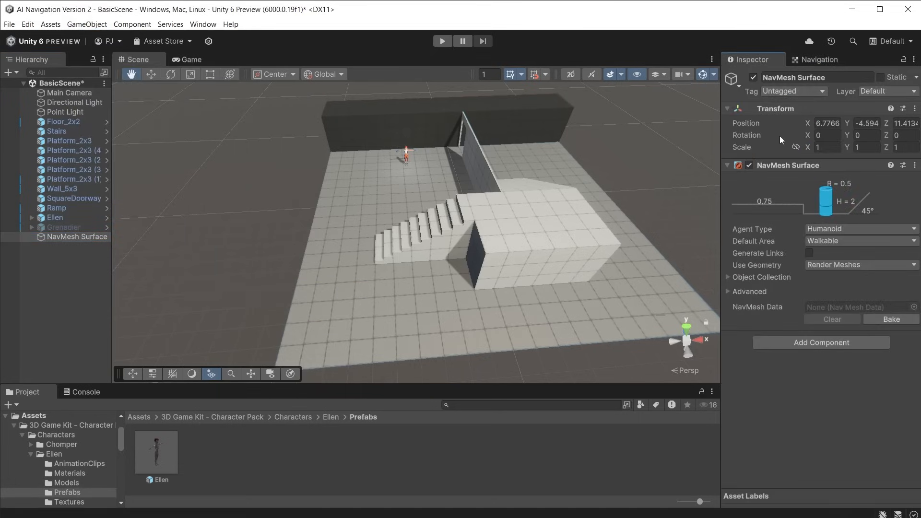
pyautogui.click(860, 229)
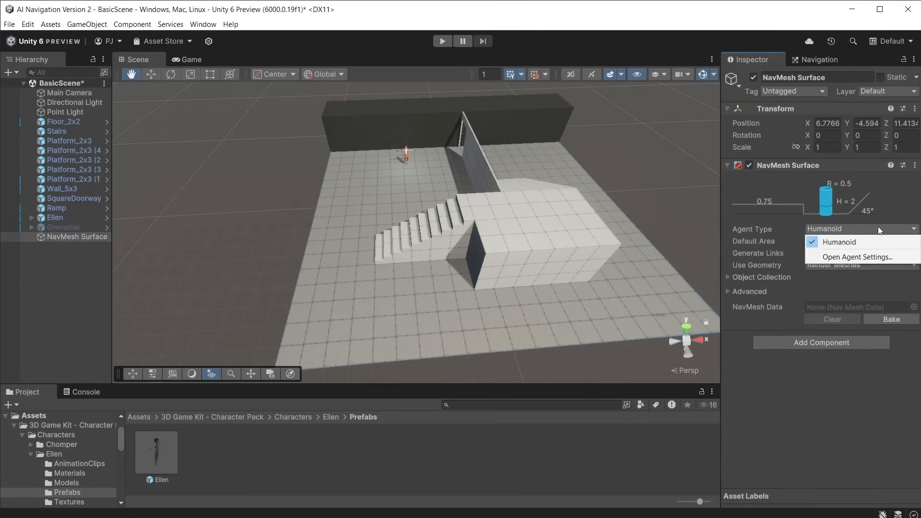
pyautogui.click(838, 242)
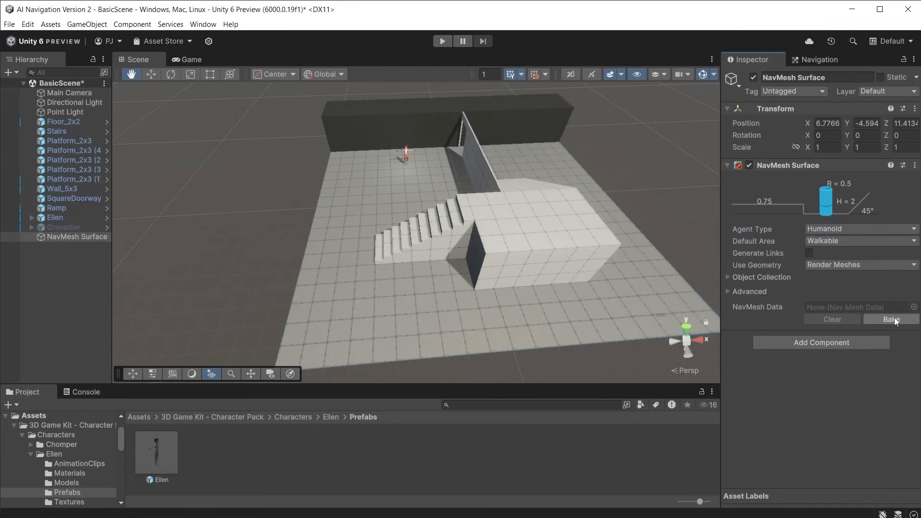
pyautogui.click(890, 319)
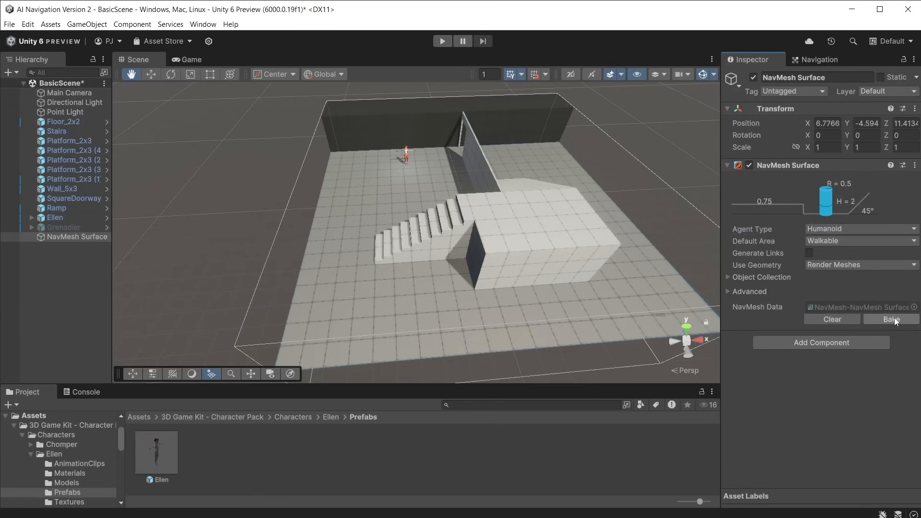
pyautogui.moveTo(293, 376)
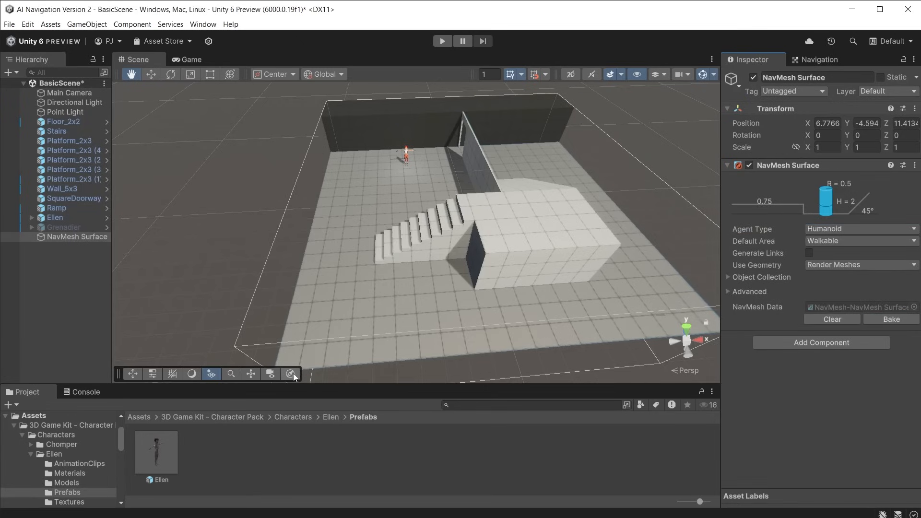
# Step: Enable Show NavMesh under Surfaces in the AI Navigation overlay so walkable areas show blue
pyautogui.click(288, 374)
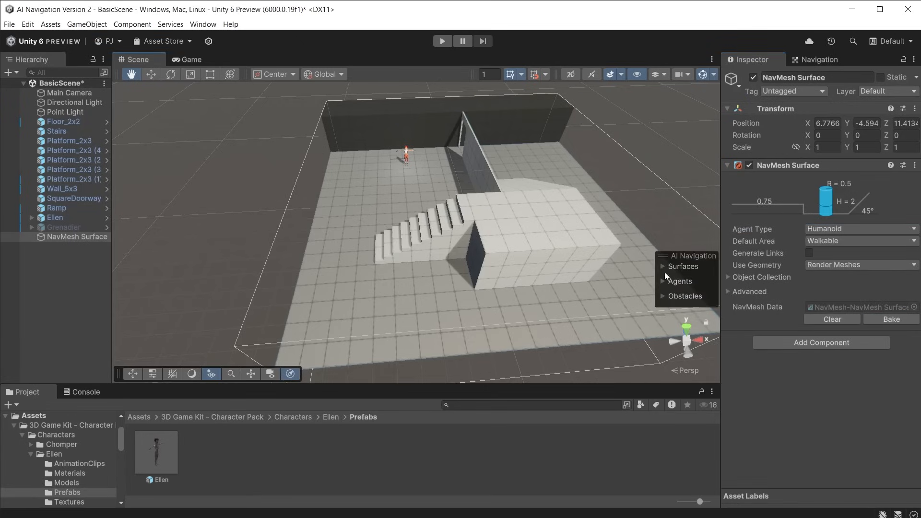
pyautogui.click(683, 266)
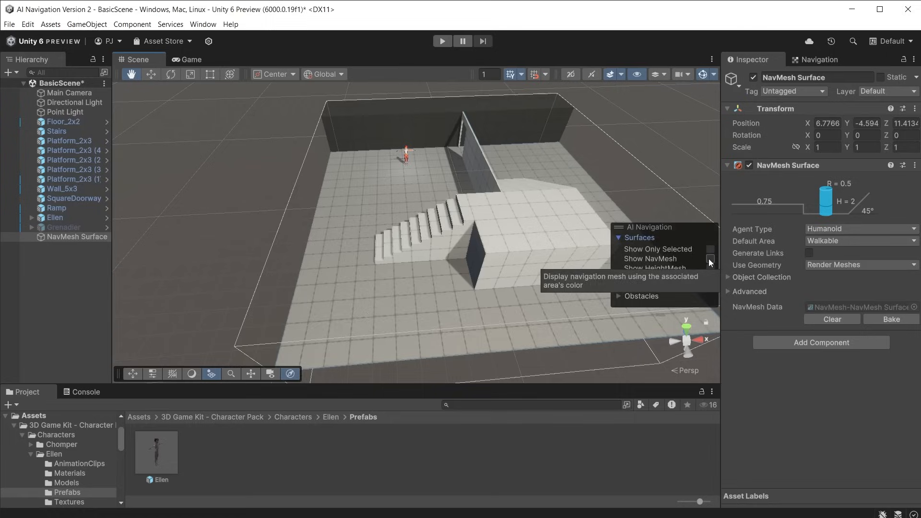
pyautogui.click(710, 258)
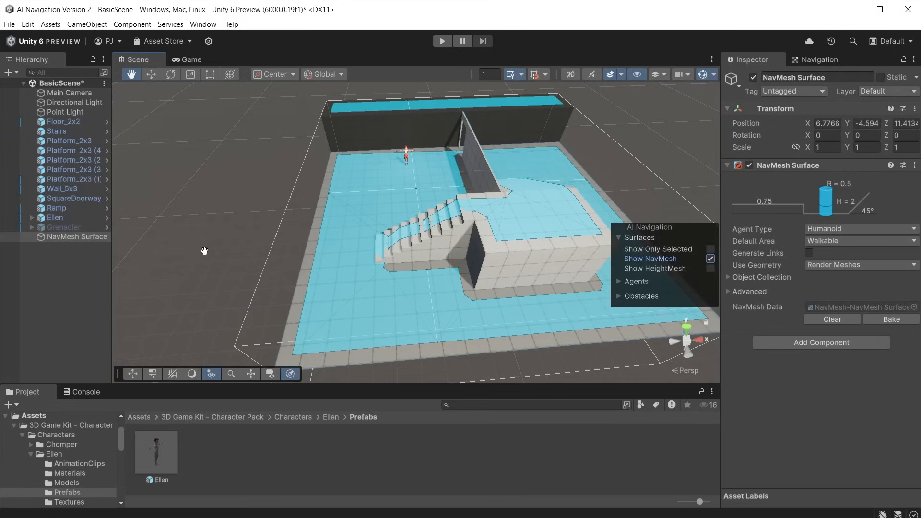
pyautogui.click(710, 259)
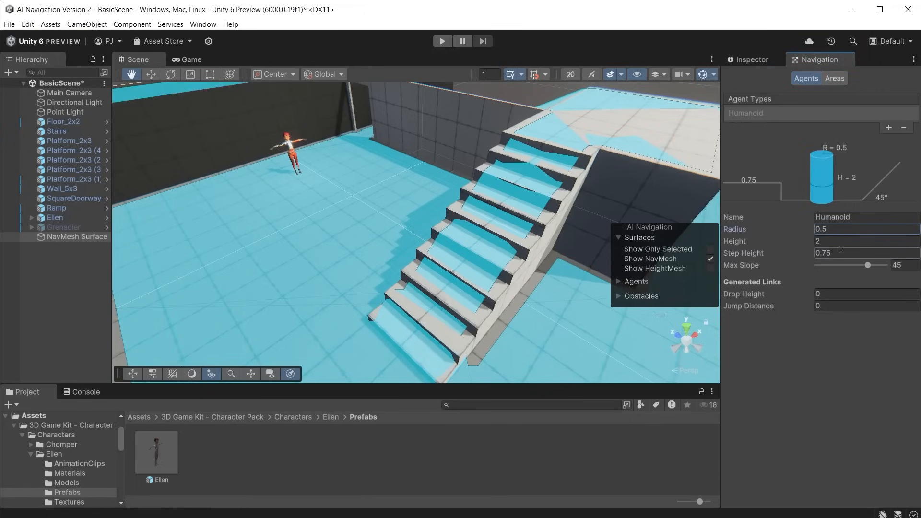
# Step: Adjust the Humanoid agent's step height and radius to 1, rebaking the NavMesh Surface
pyautogui.click(858, 252)
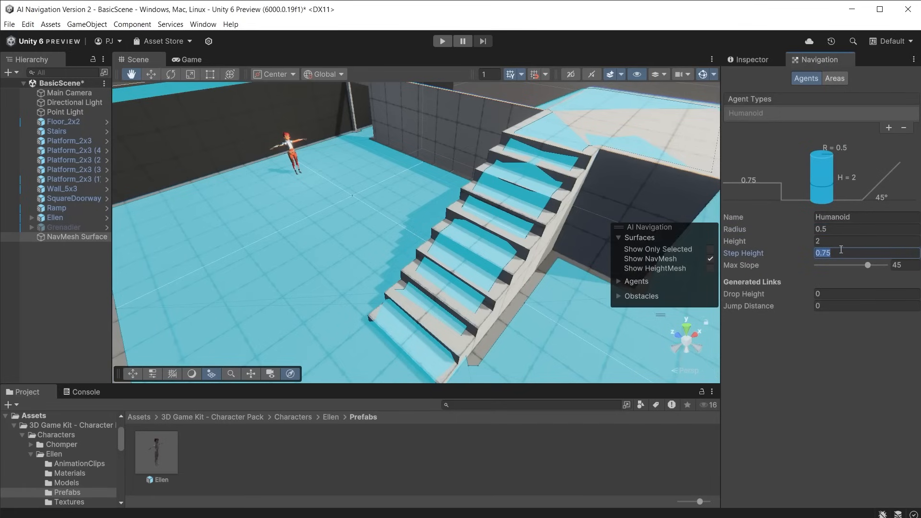
pyautogui.click(753, 60)
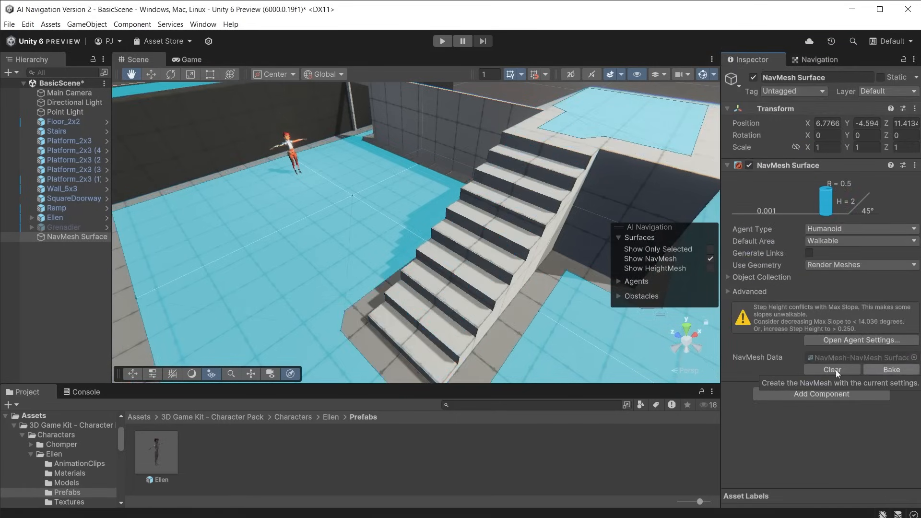
pyautogui.click(819, 60)
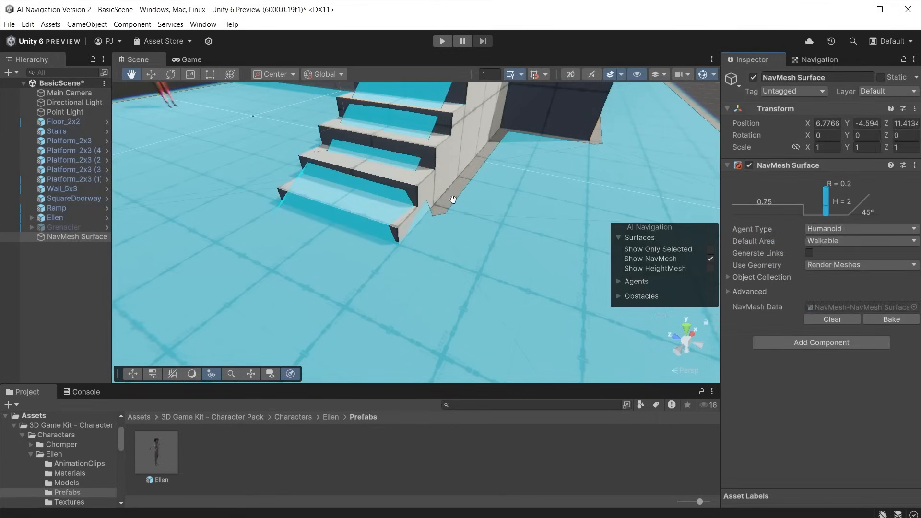
pyautogui.click(818, 60)
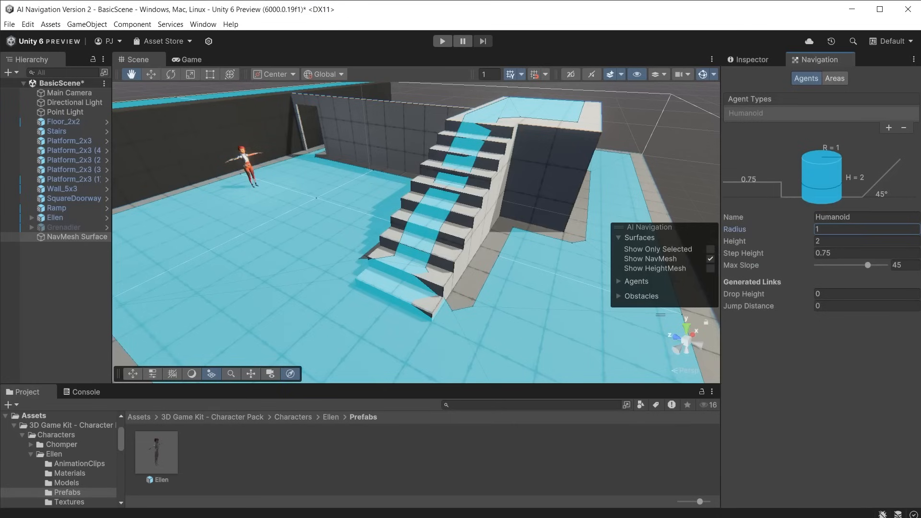
pyautogui.click(752, 59)
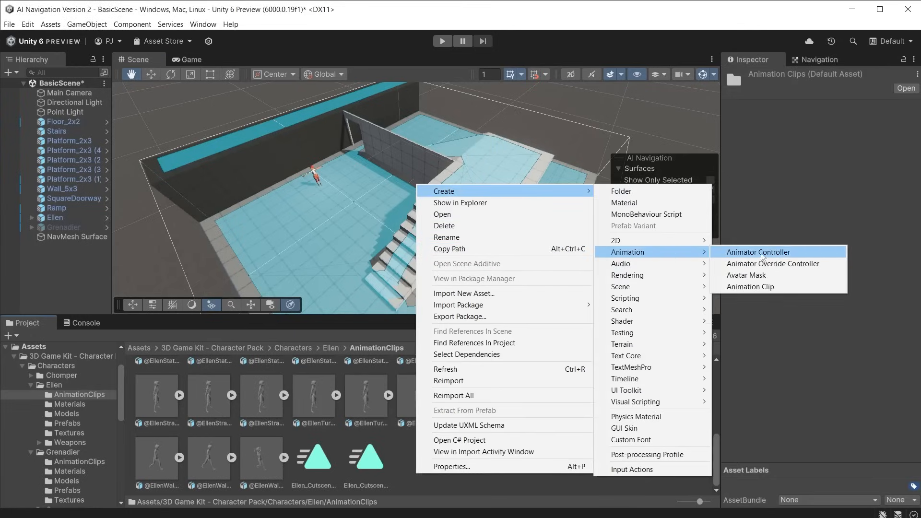
# Step: Create Ellen's Animator Controller with a Running bool parameter and inspect the idle-to-run transition
pyautogui.click(758, 252)
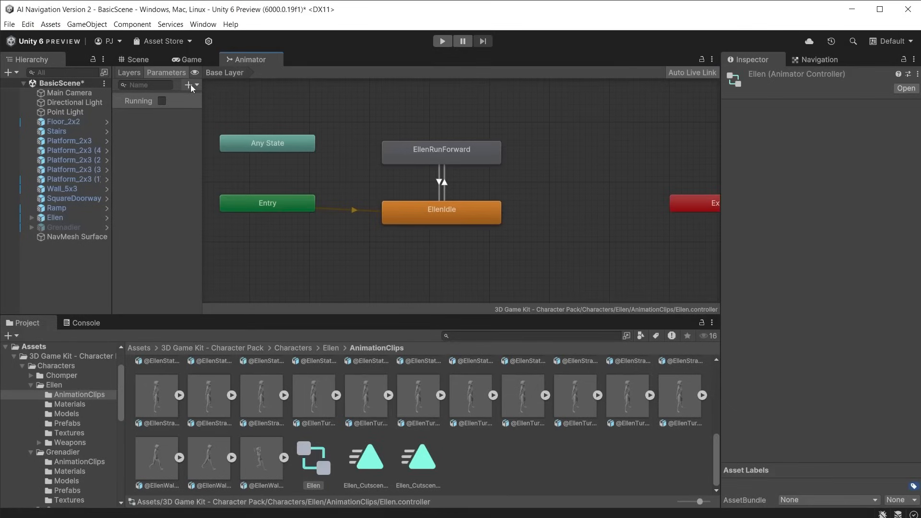
pyautogui.click(189, 85)
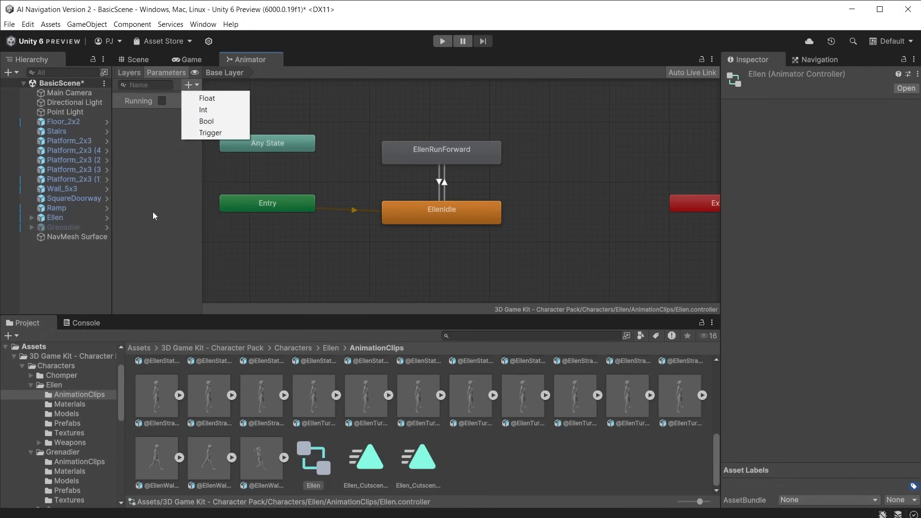
pyautogui.click(441, 182)
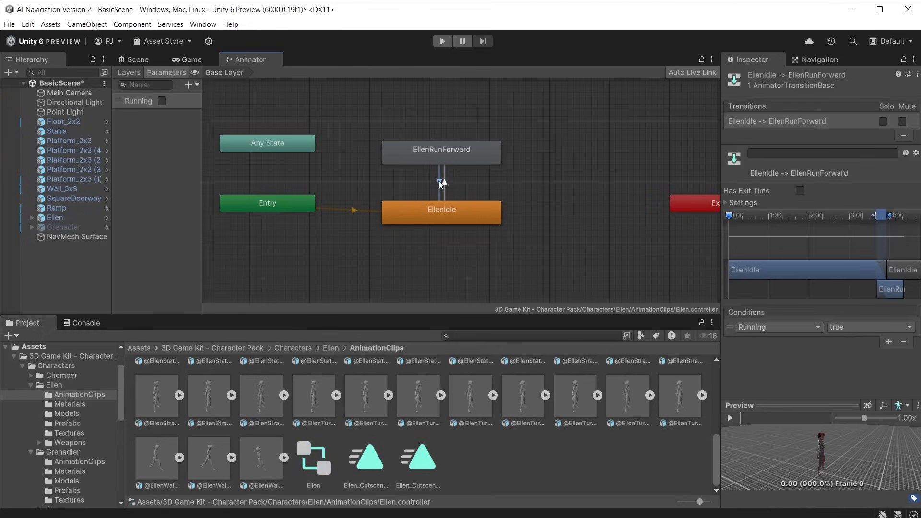
pyautogui.click(53, 218)
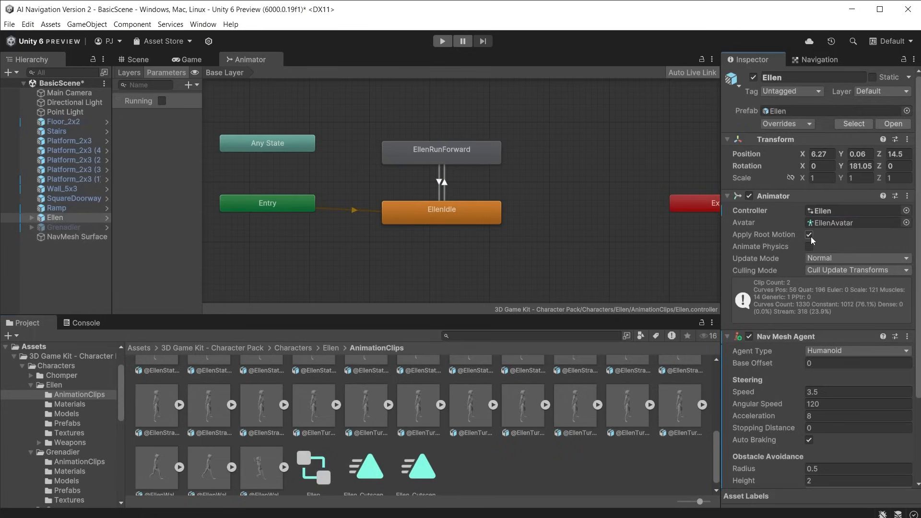
# Step: Untick Apply Root Motion on Ellen's Animator and open the ClickToMove sample script for editing
pyautogui.click(810, 235)
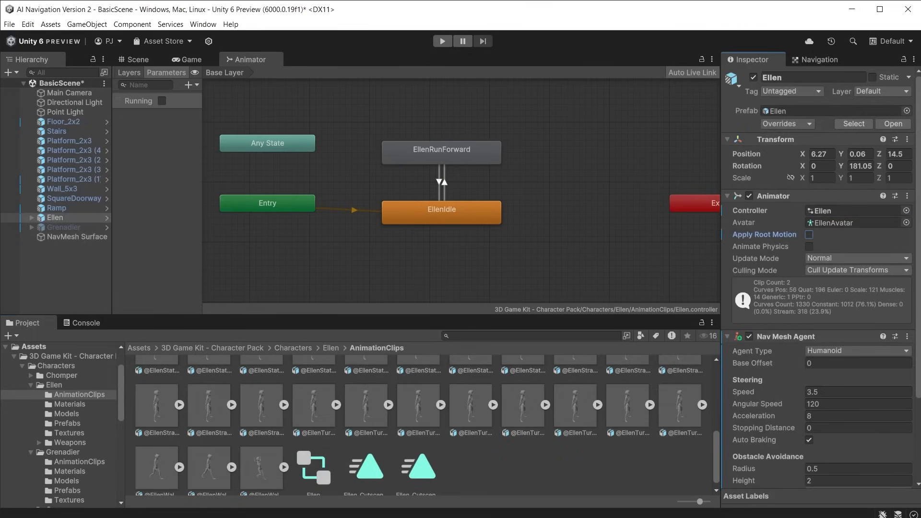
pyautogui.click(191, 59)
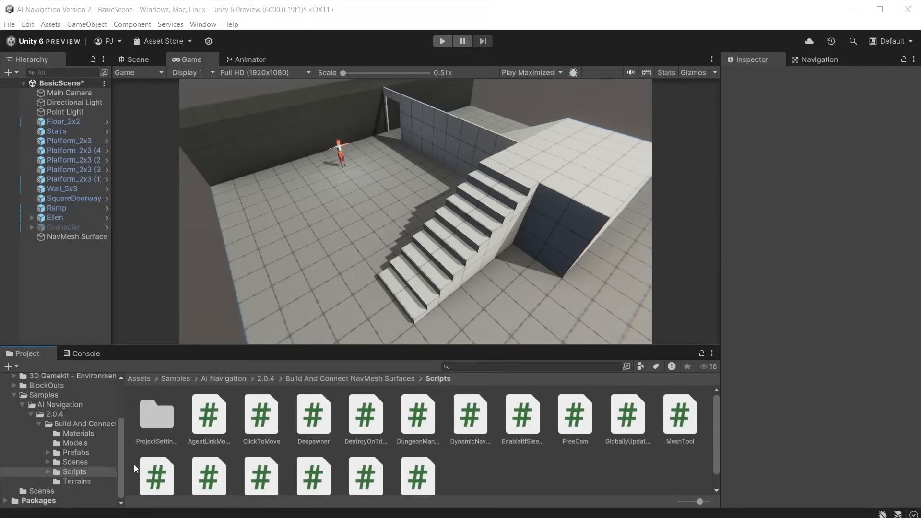
pyautogui.click(261, 414)
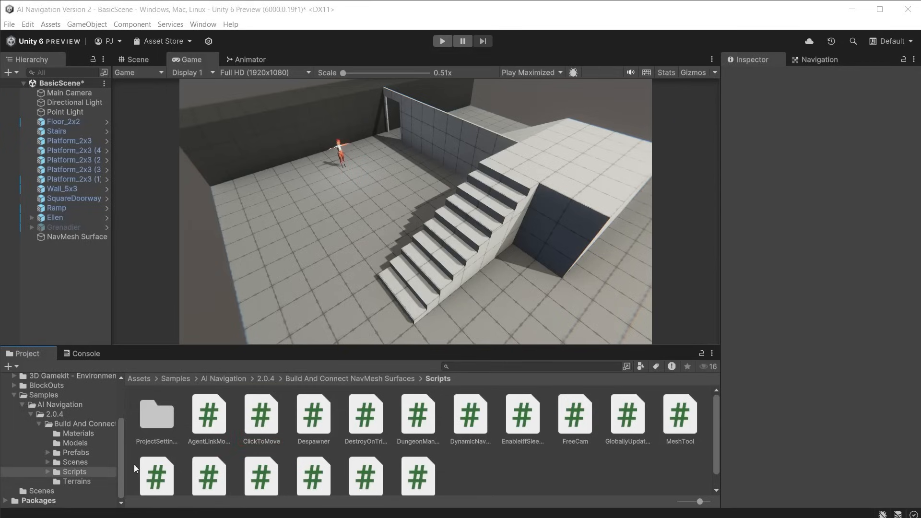
pyautogui.doubleClick(261, 413)
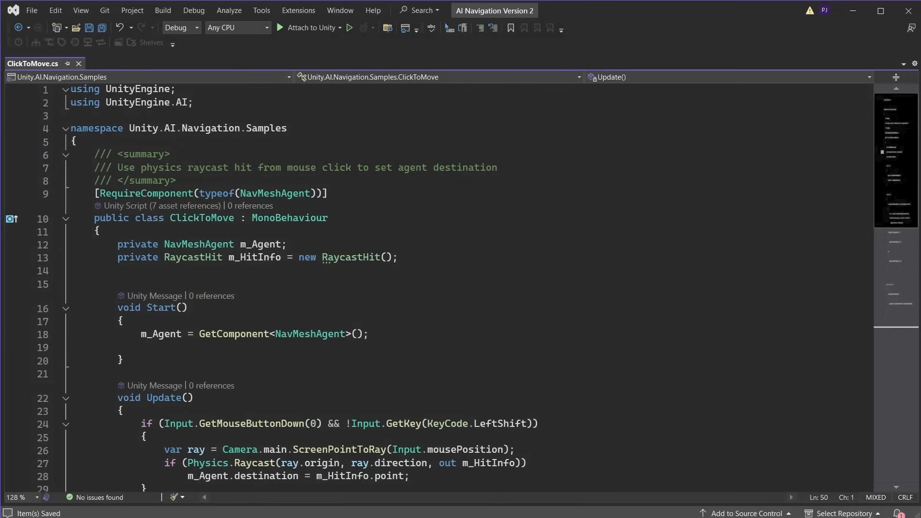
# Step: Add an Animator field fetched in Start and set the Running bool true/false in Update while moving
pyautogui.write('private Animator')
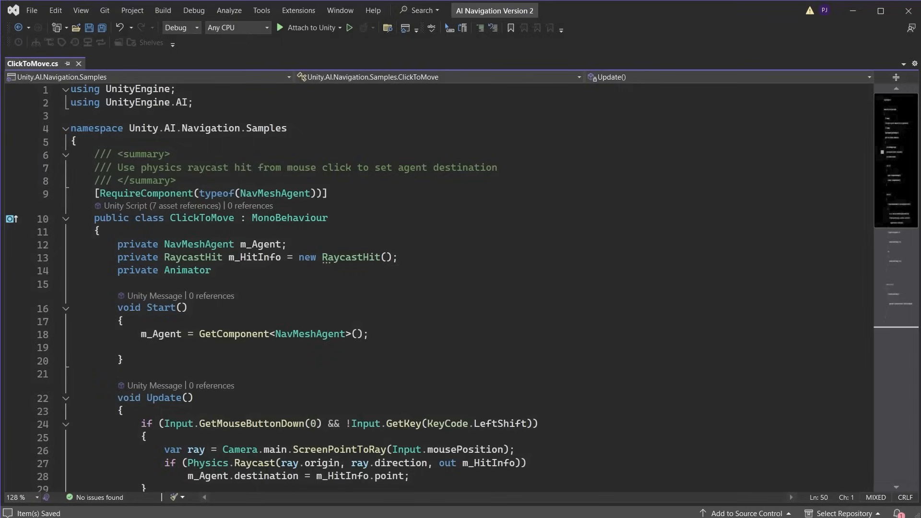
pyautogui.write('m_Animator = GetComponent<Animator>();')
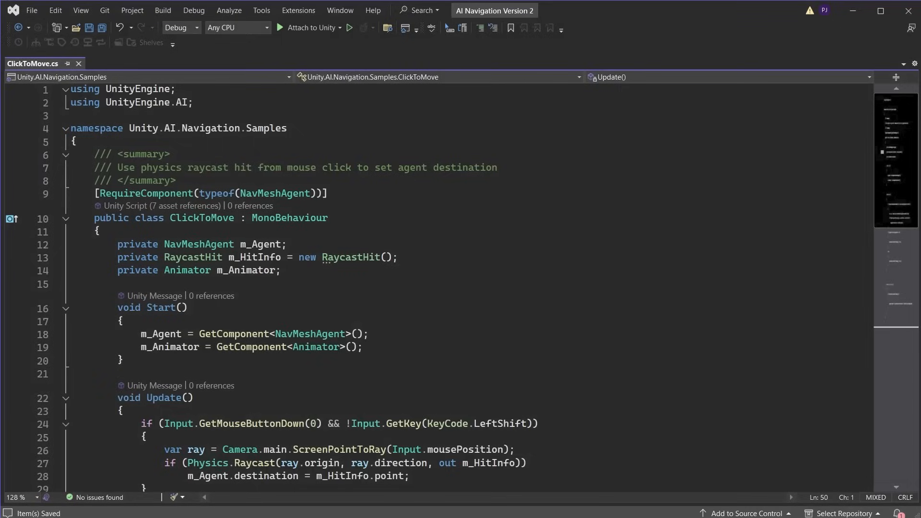
pyautogui.scroll(-3)
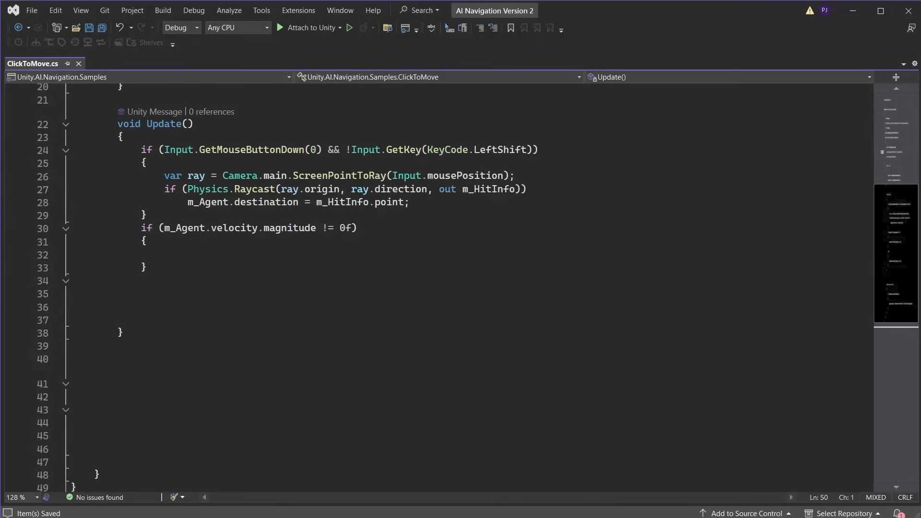
pyautogui.write('m_Animator.SetBool("Runr')
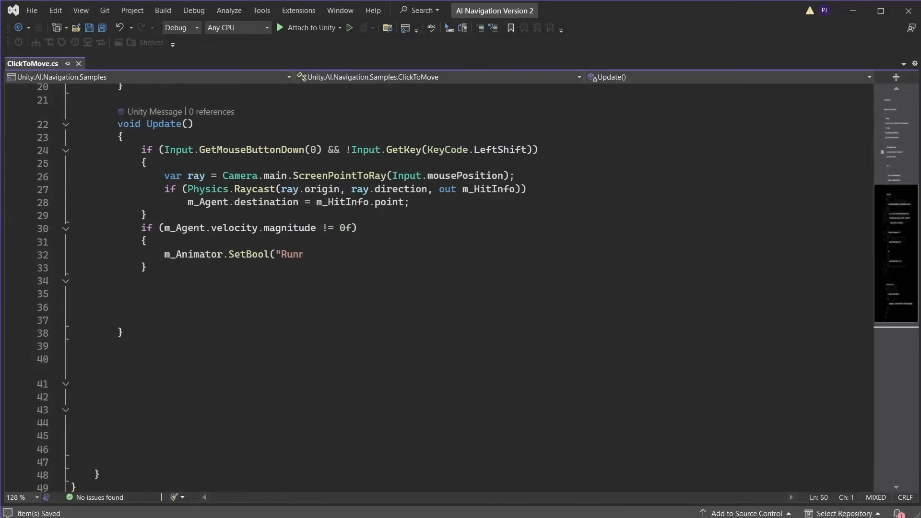
pyautogui.write('ning", true);')
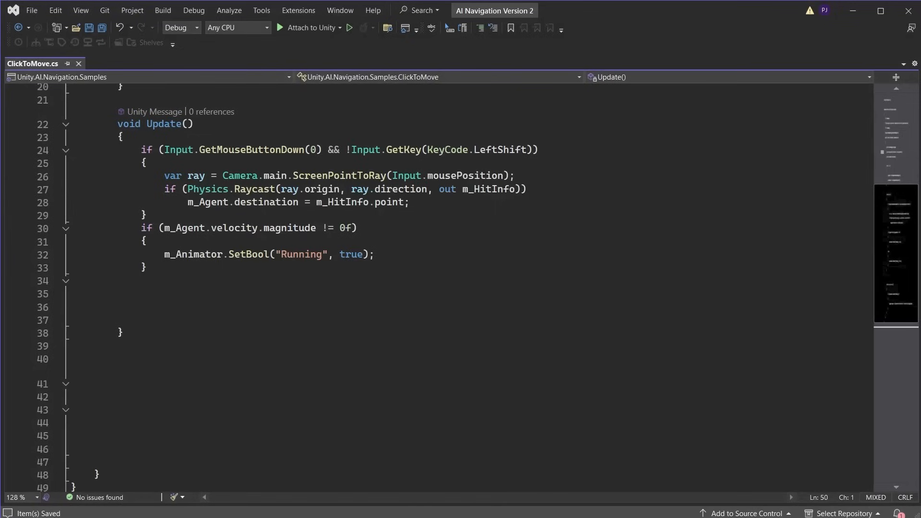
pyautogui.write('el')
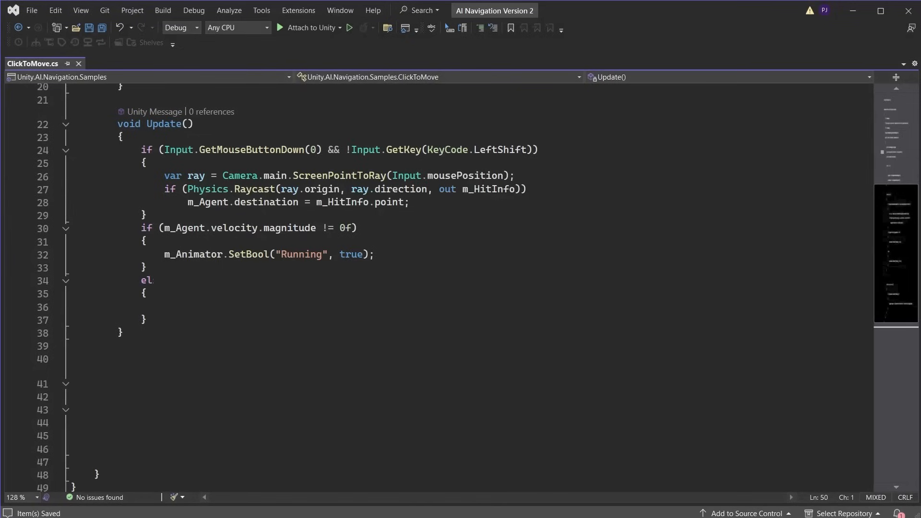
pyautogui.write('se')
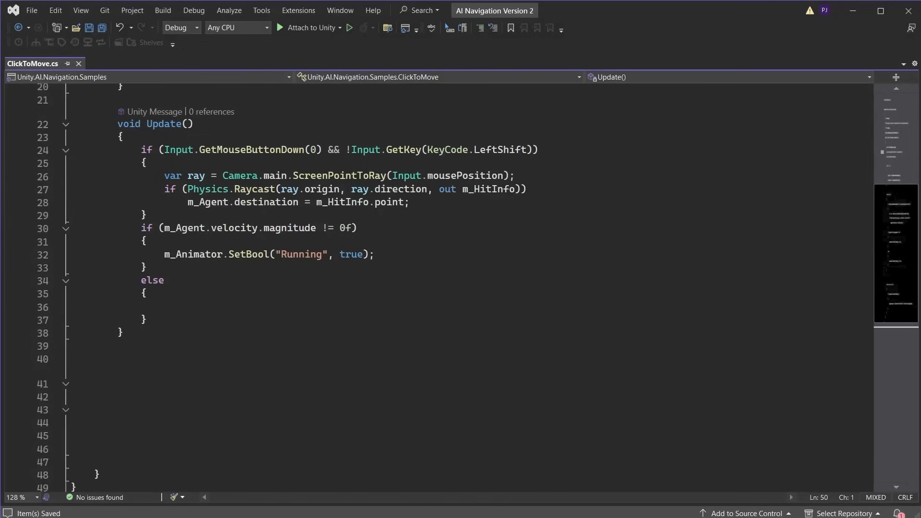
pyautogui.write('m_Animator.SetBool("Running", false);')
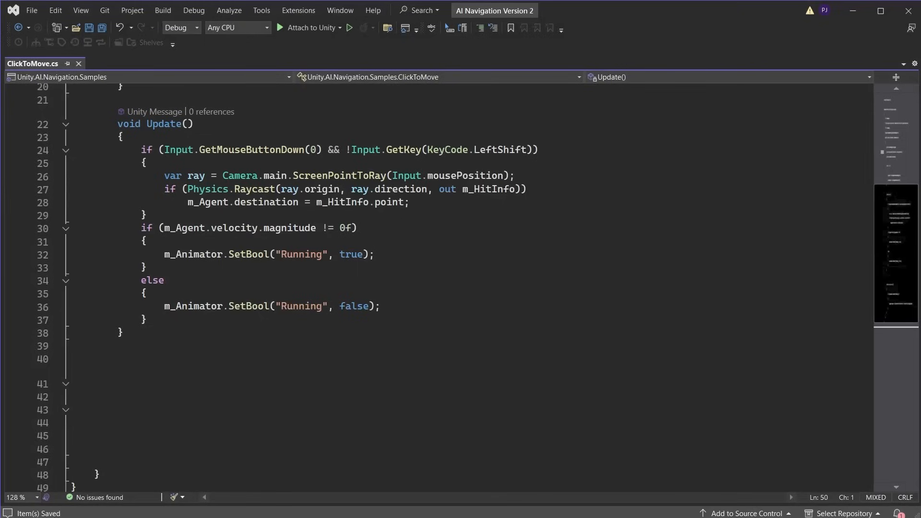
# Step: Add OnAnimatorMove setting m_Agent.speed from deltaPosition / Time.deltaTime magnitude when Running
pyautogui.write('void C')
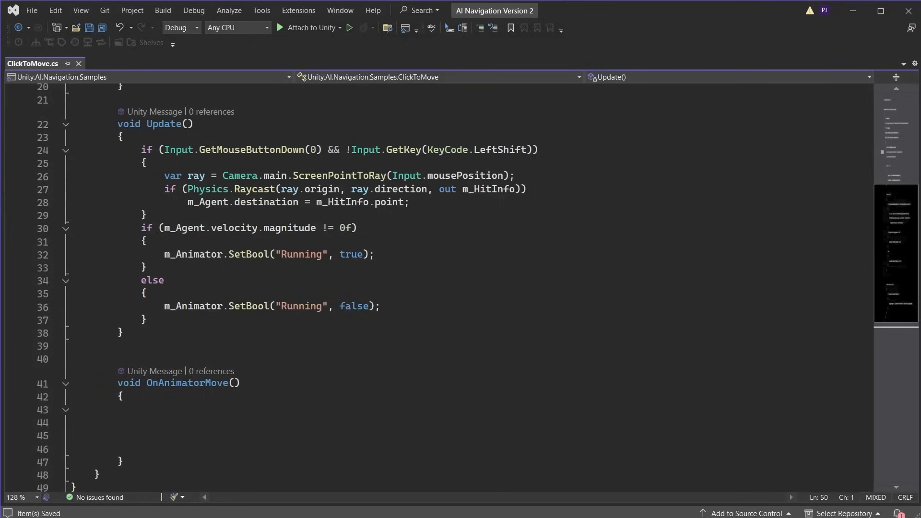
pyautogui.write('if (m_Animator.GetBool("Running"))')
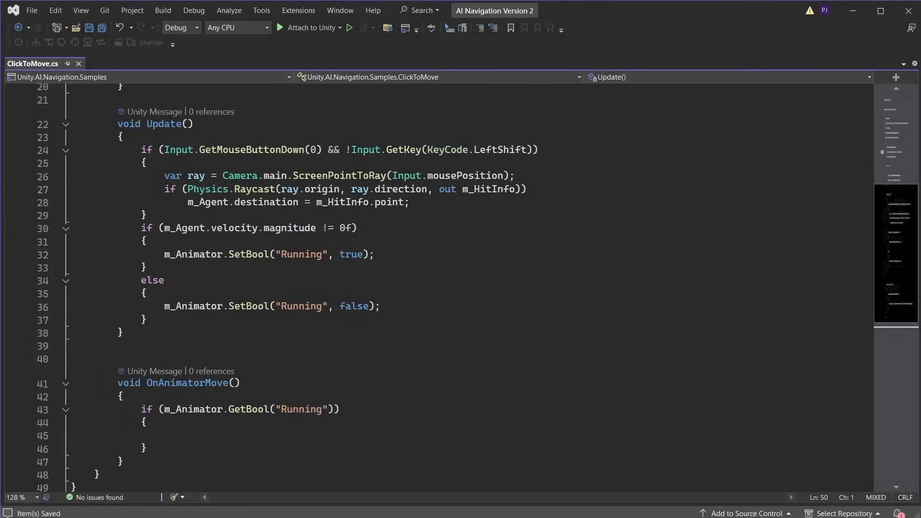
pyautogui.write('m_Agent.speed = (m_Animator.de')
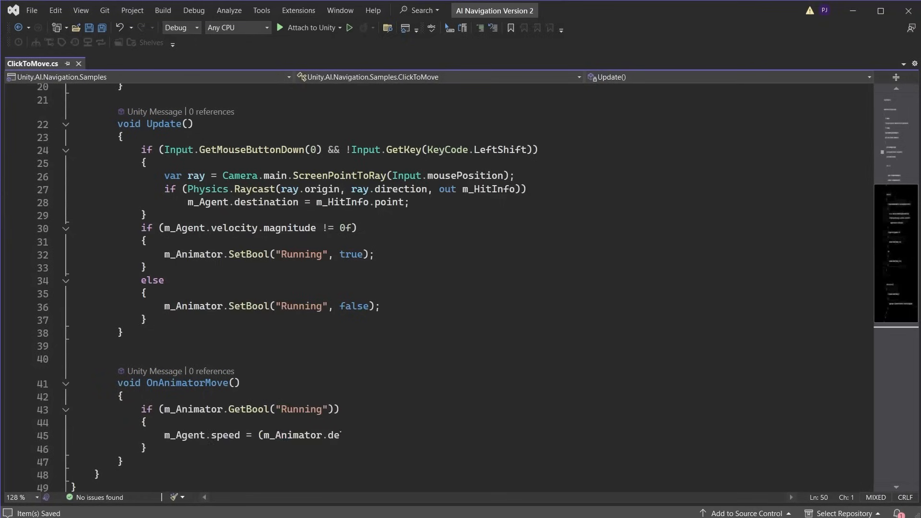
pyautogui.write('ltaPosition / Time.deltaTime).magnitude;')
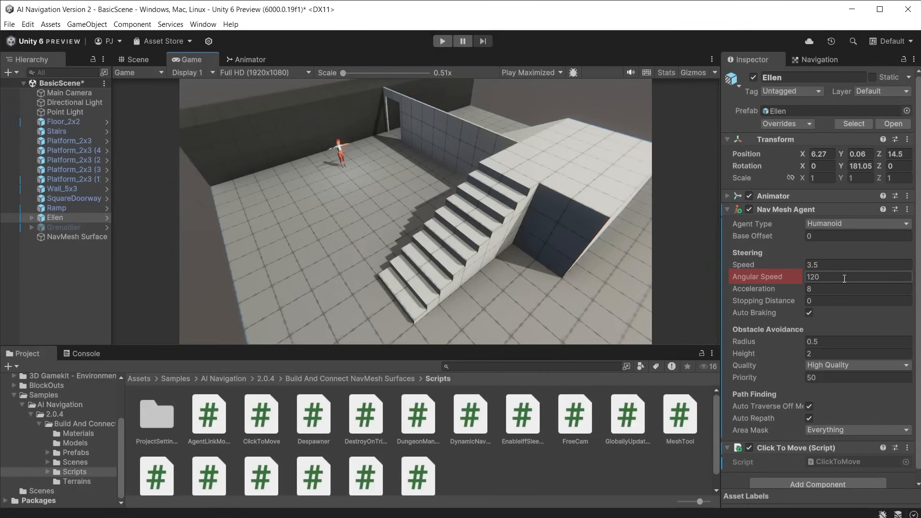
# Step: Set Ellen's Nav Mesh Agent angular speed 120000, acceleration 16 and stopping distance 5
pyautogui.click(857, 277)
pyautogui.write('000')
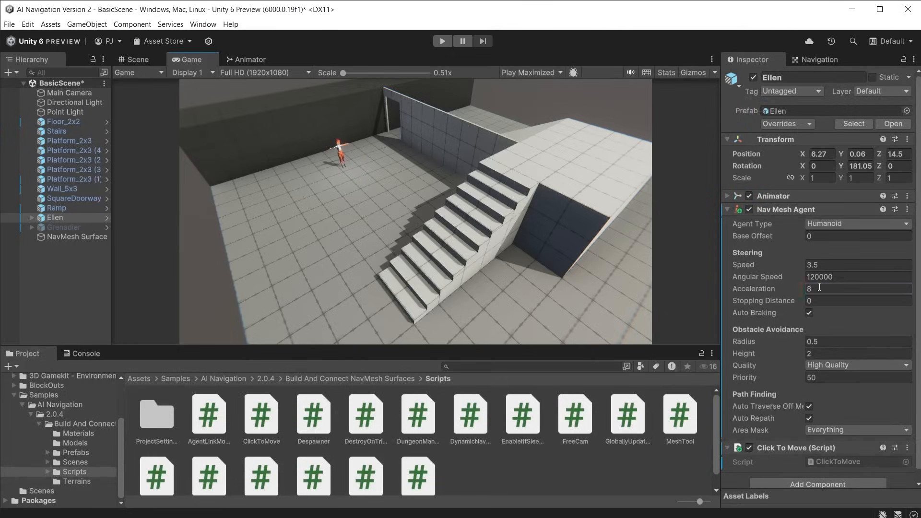
pyautogui.write('16')
pyautogui.click(859, 302)
pyautogui.write('5')
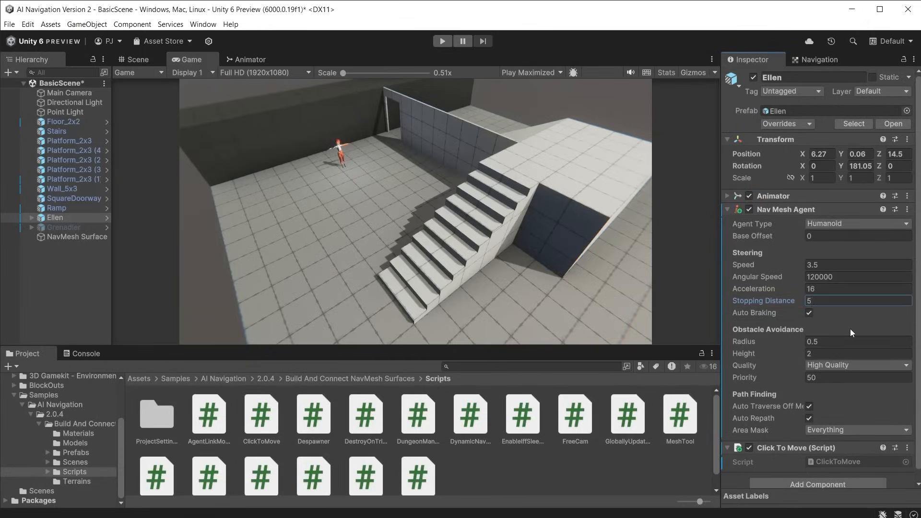
pyautogui.click(441, 40)
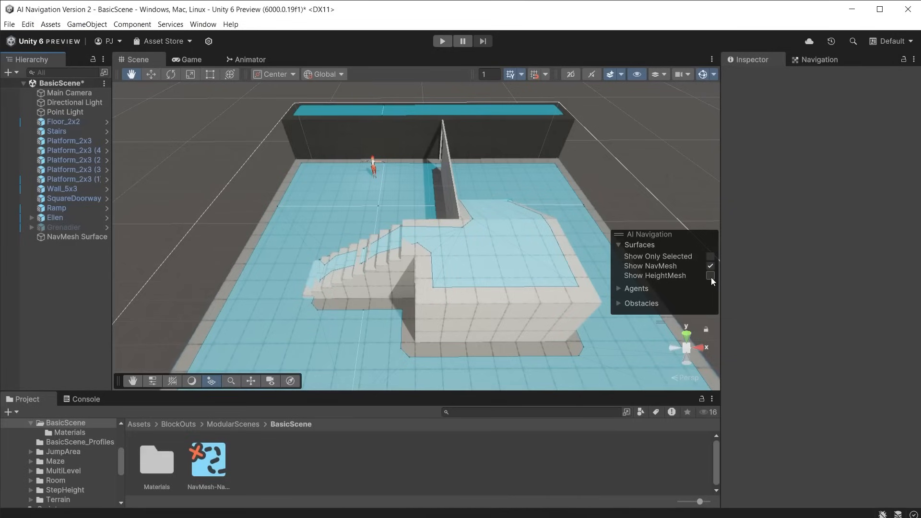
# Step: Enable Build Height Mesh on the NavMesh Surface and rebake the navigation mesh
pyautogui.click(710, 275)
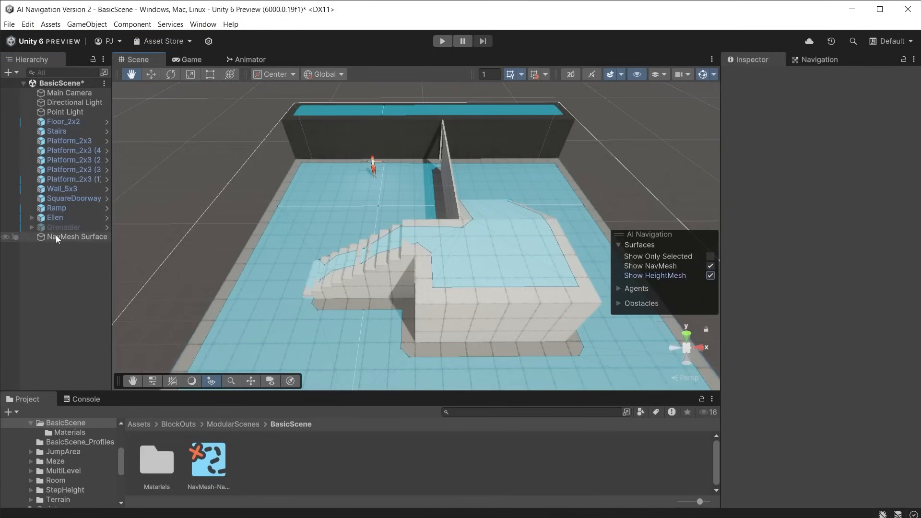
pyautogui.click(77, 237)
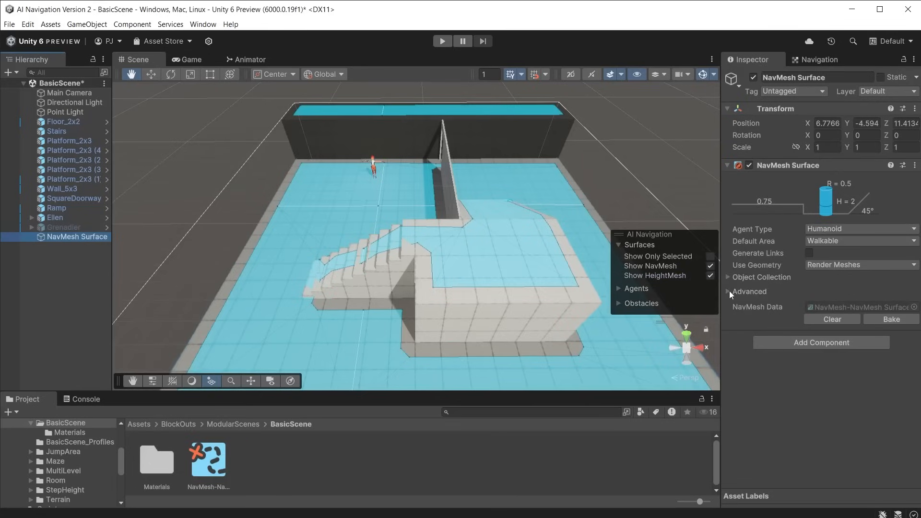
pyautogui.click(732, 291)
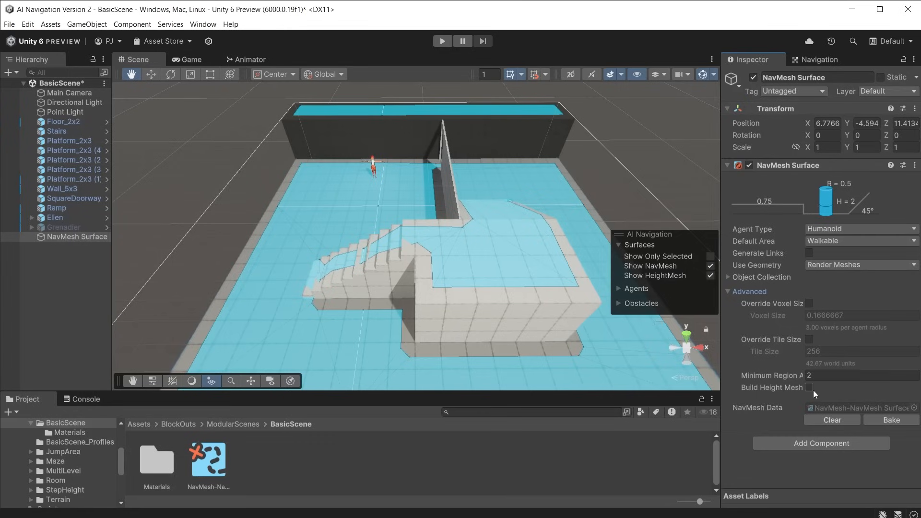
pyautogui.click(810, 387)
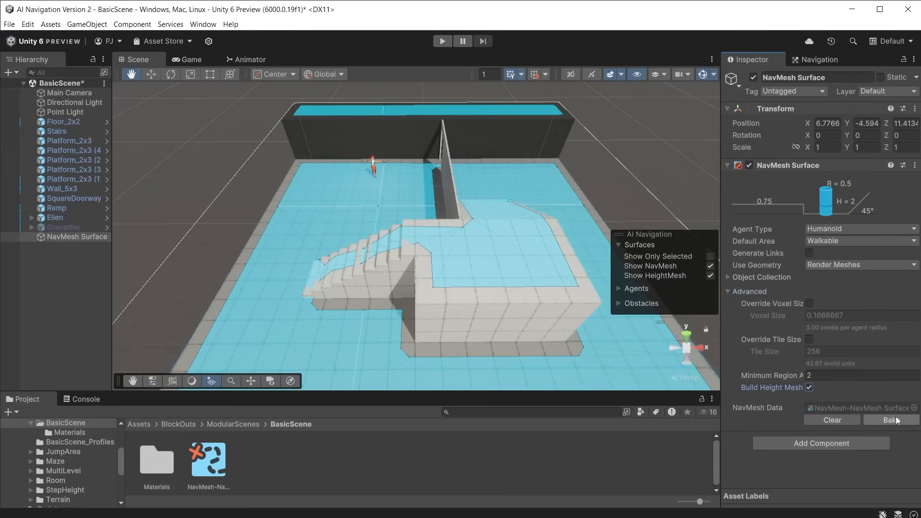
pyautogui.click(890, 419)
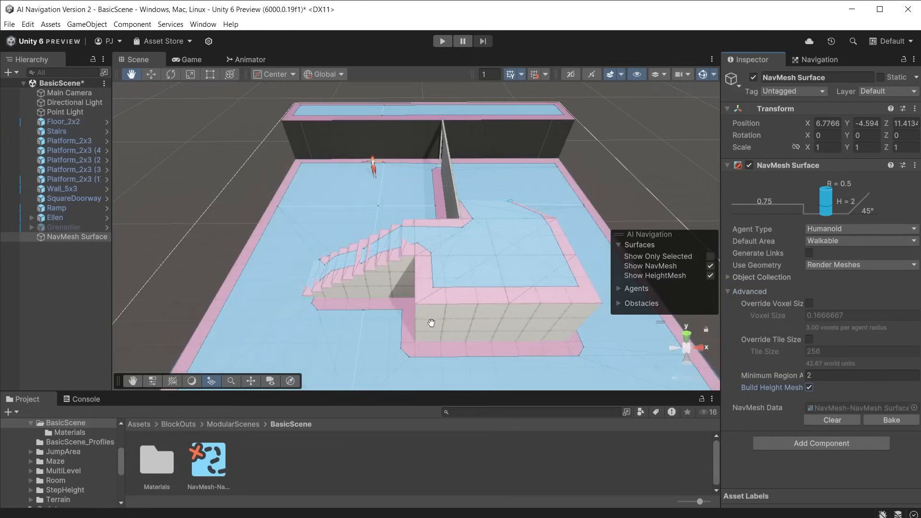
# Step: Toggle Show NavMesh off and back on to compare the walkable surface display
pyautogui.click(710, 266)
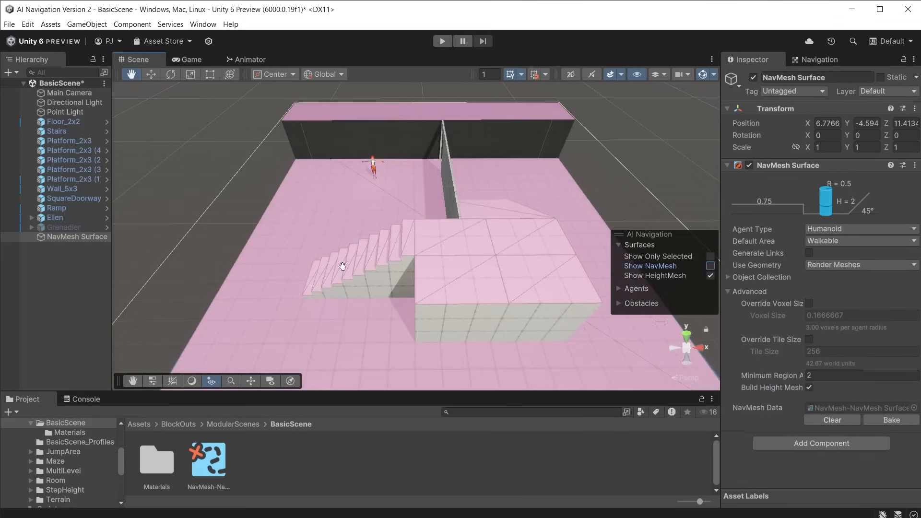
pyautogui.click(710, 275)
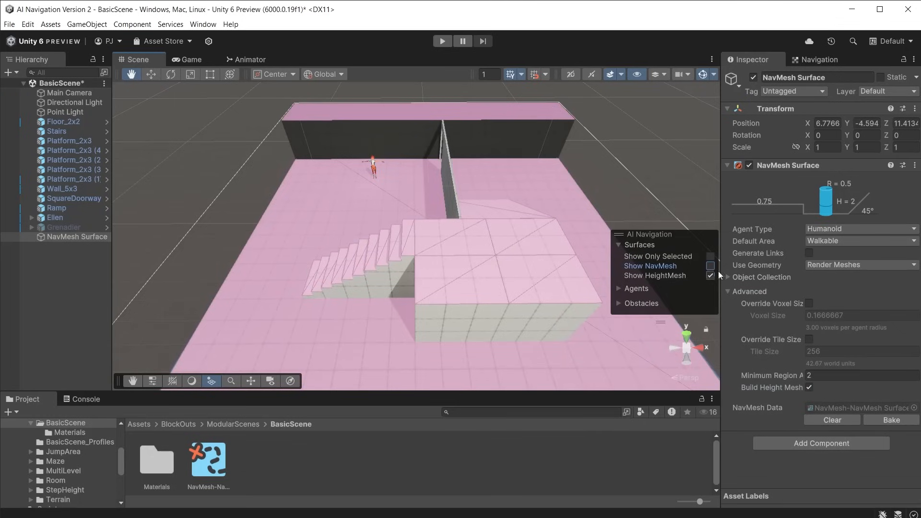
pyautogui.click(711, 266)
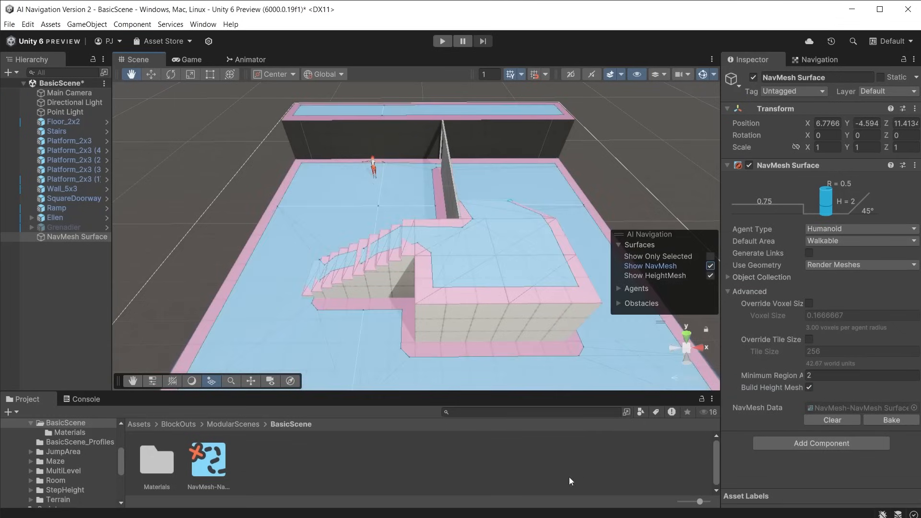
pyautogui.click(710, 266)
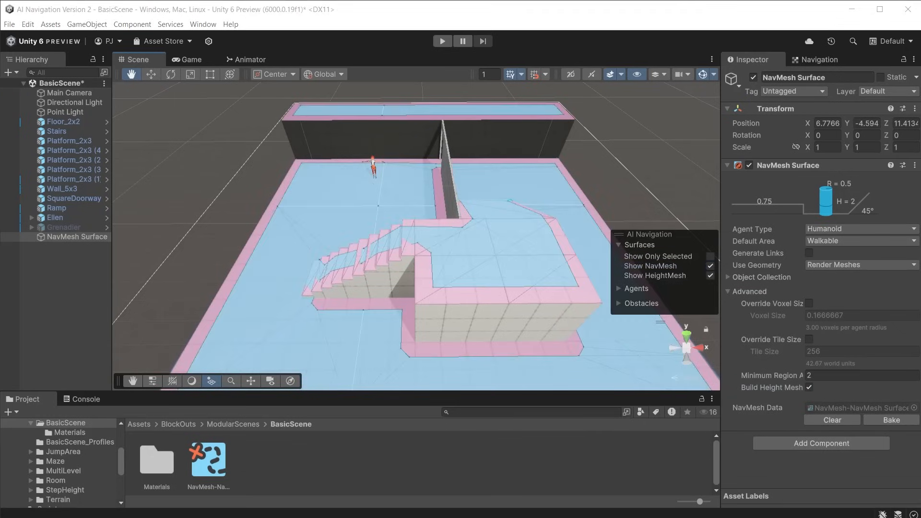
pyautogui.click(441, 42)
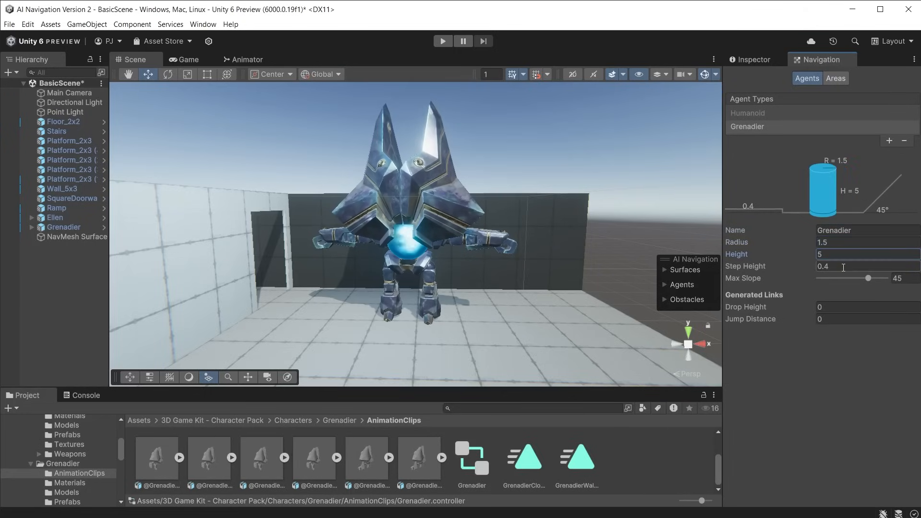
# Step: Give the Grenadier agent type step height 0.7 and maximum slope 60
pyautogui.write('0.7')
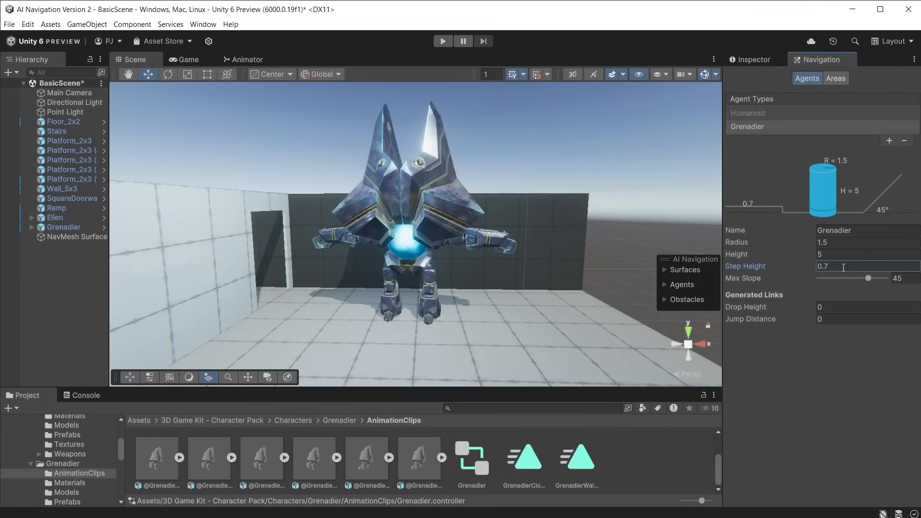
pyautogui.moveTo(870, 279); pyautogui.dragTo(885, 278)
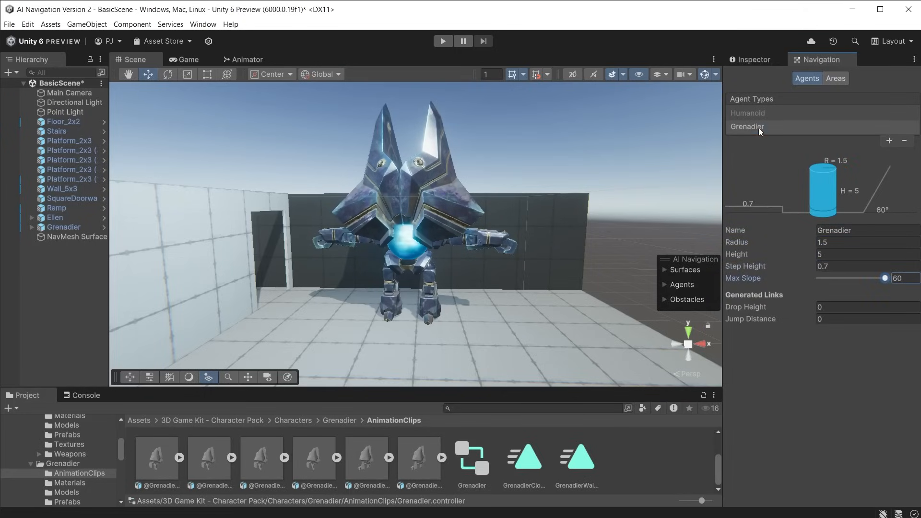
# Step: Add a Nav Mesh Agent of Grenadier type to the Grenadier with radius 1.5 and height 5
pyautogui.click(63, 227)
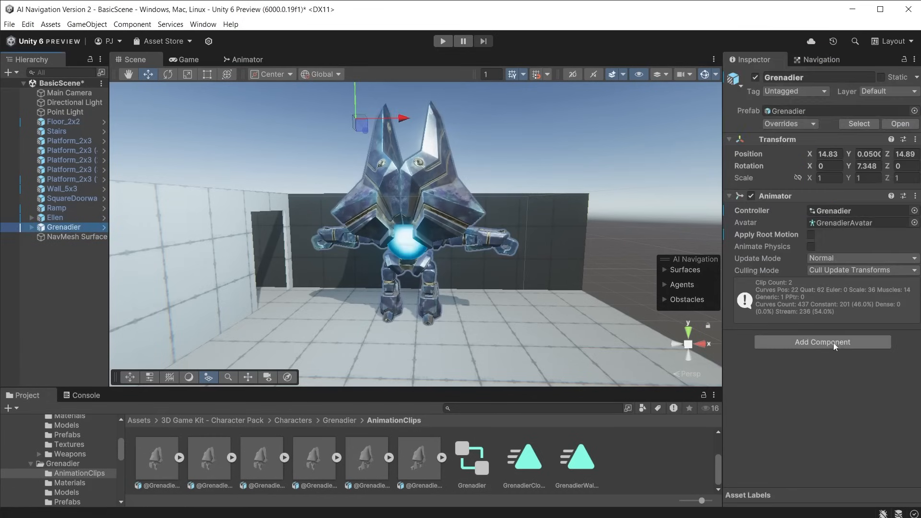
pyautogui.click(822, 342)
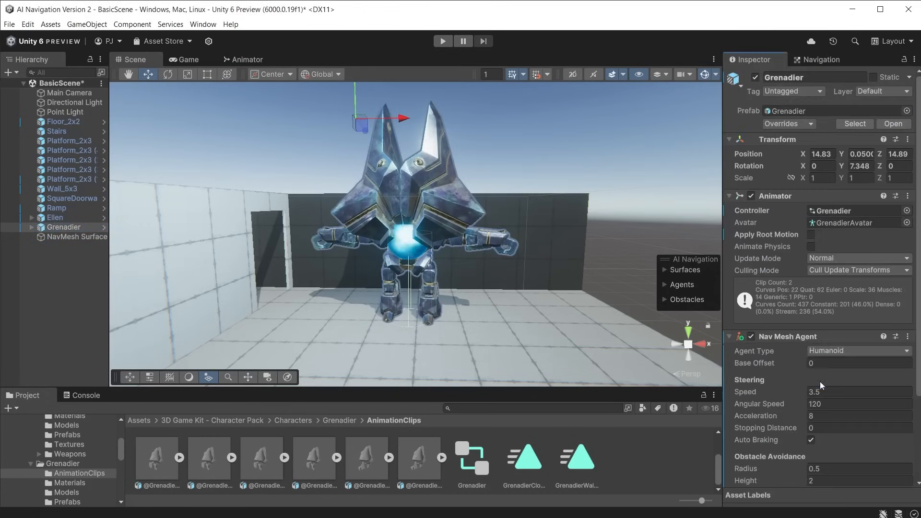
pyautogui.click(730, 195)
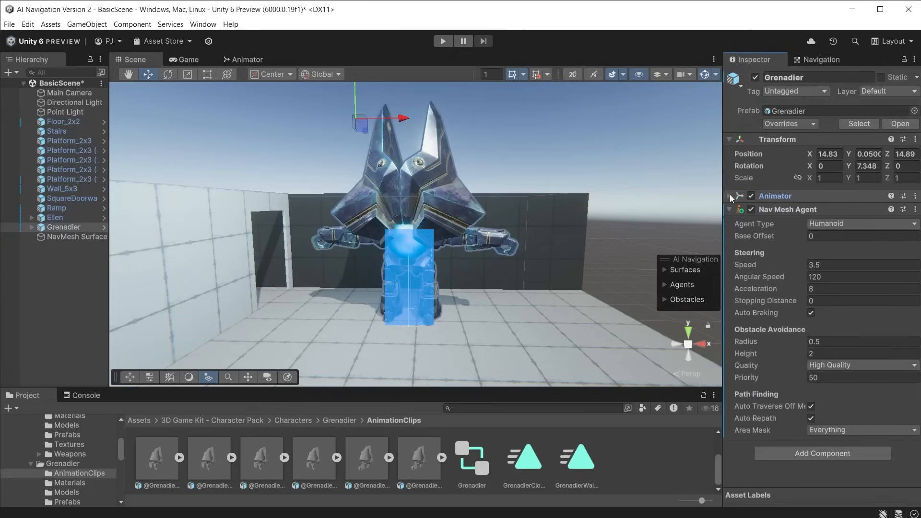
pyautogui.click(861, 224)
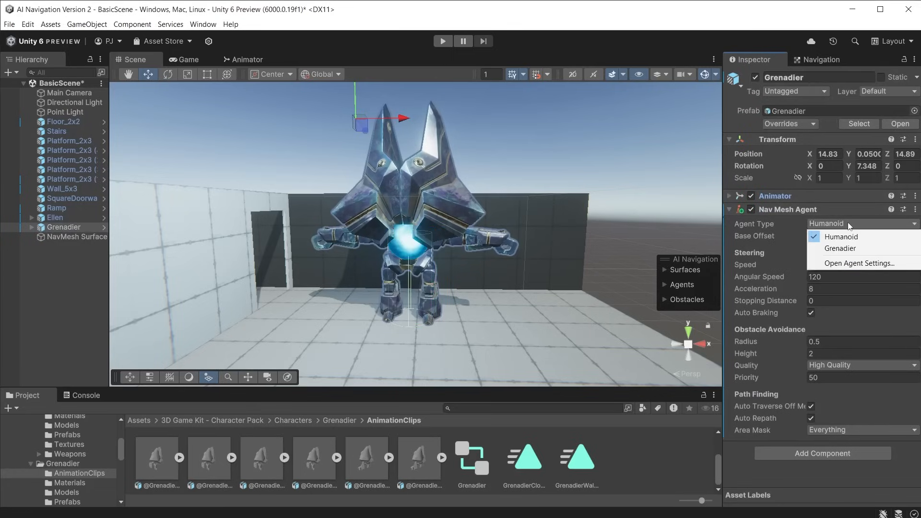
pyautogui.click(842, 248)
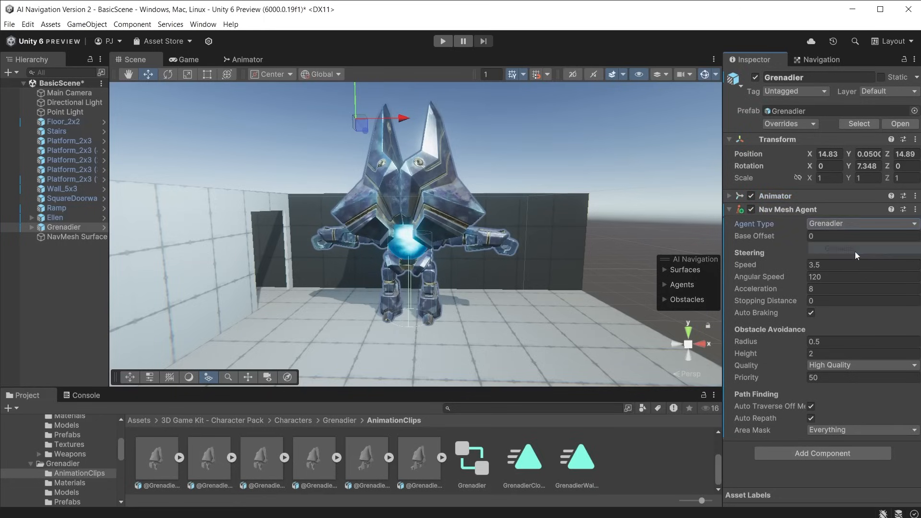
pyautogui.write('1.5')
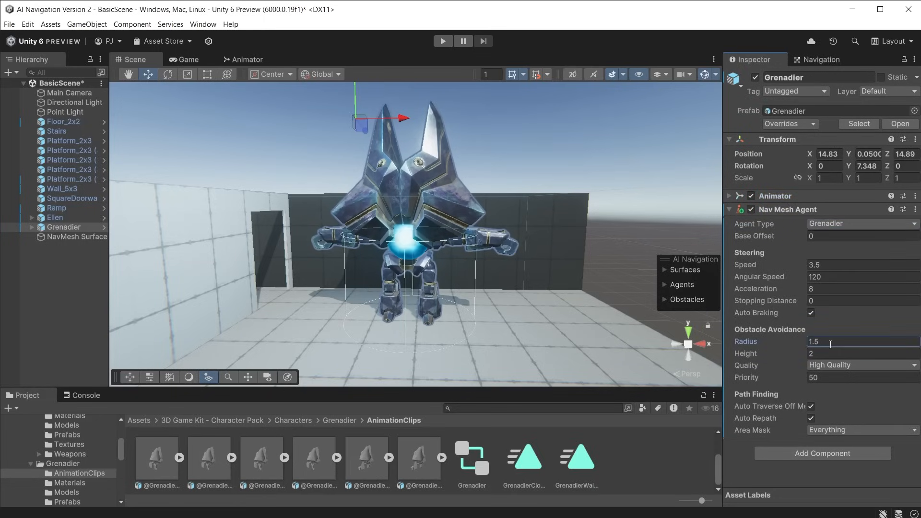
pyautogui.write('5')
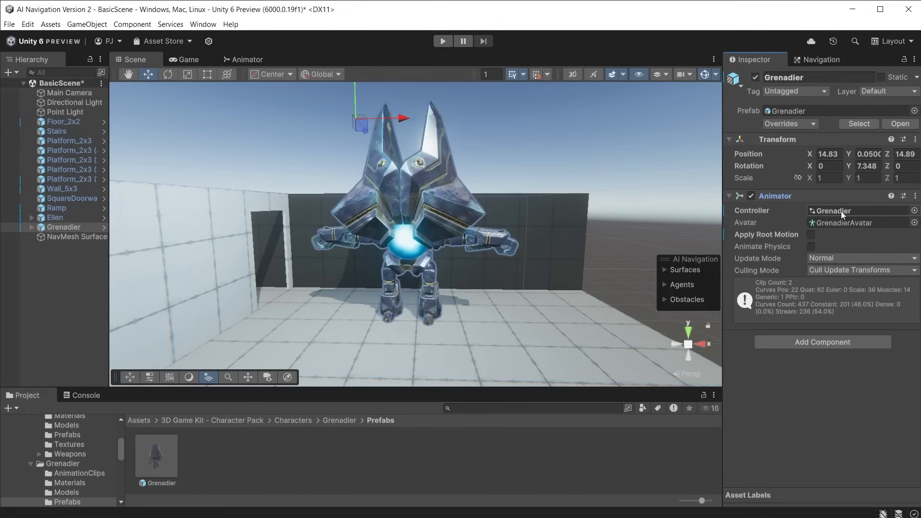
# Step: Inspect the Grenadier's walk-to-attack transition in its animation controller
pyautogui.click(248, 59)
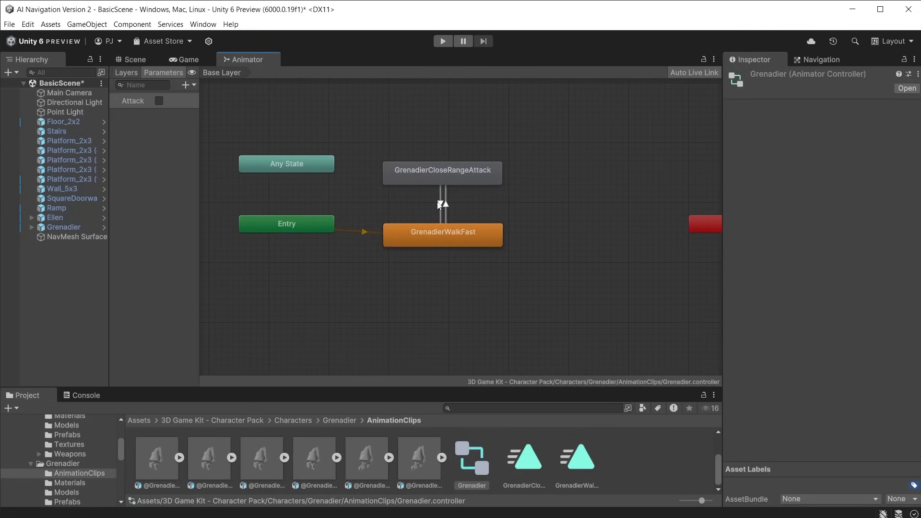
pyautogui.click(444, 196)
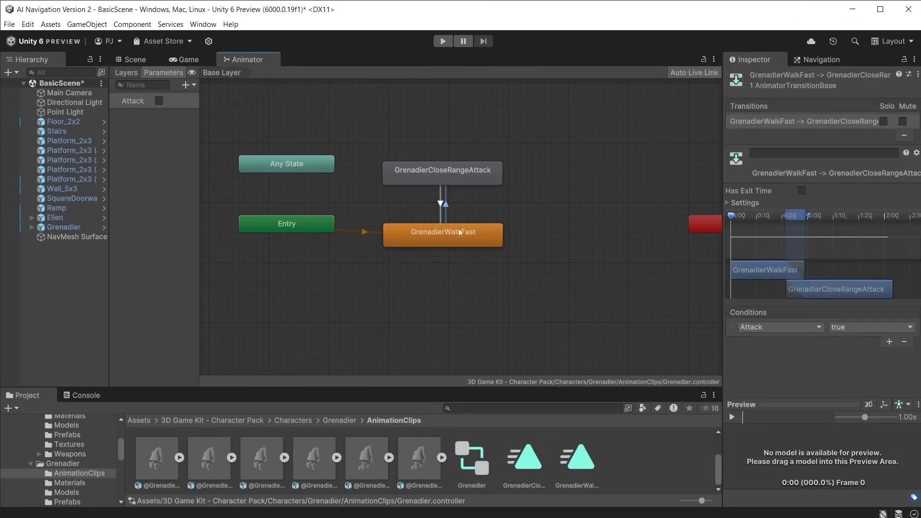
# Step: Show only the selected Grenadier NavMesh surface in the scene and list its agent types
pyautogui.click(134, 59)
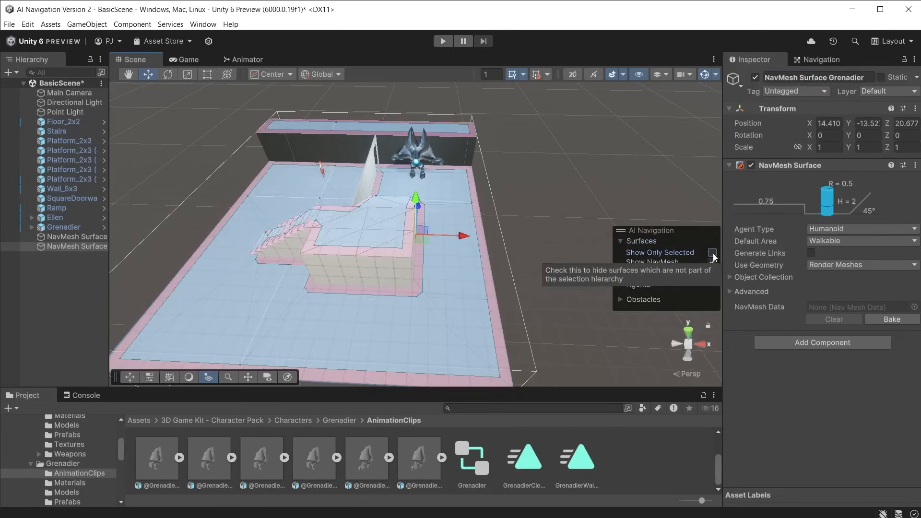
pyautogui.click(713, 253)
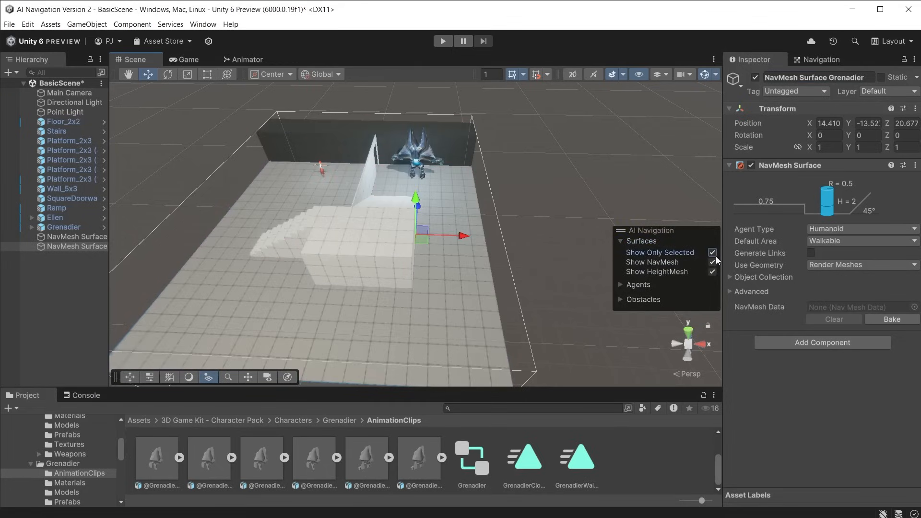
pyautogui.click(86, 24)
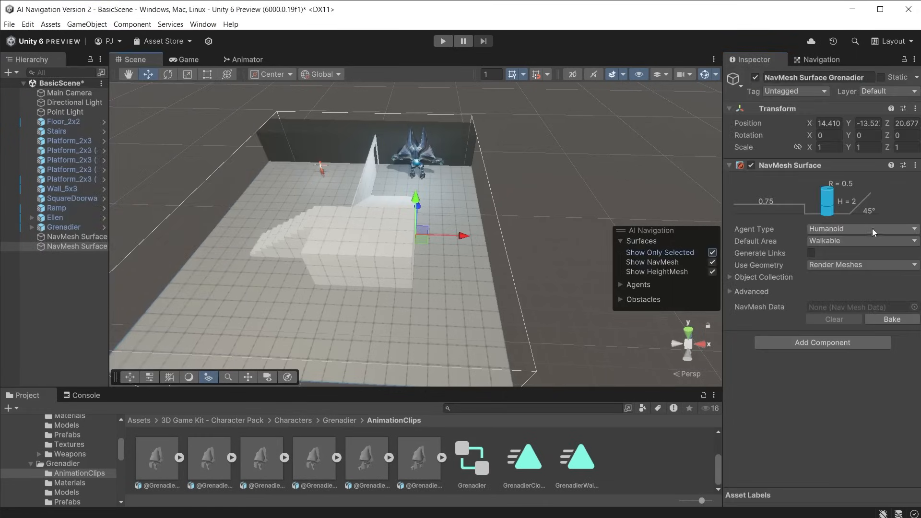
pyautogui.click(890, 369)
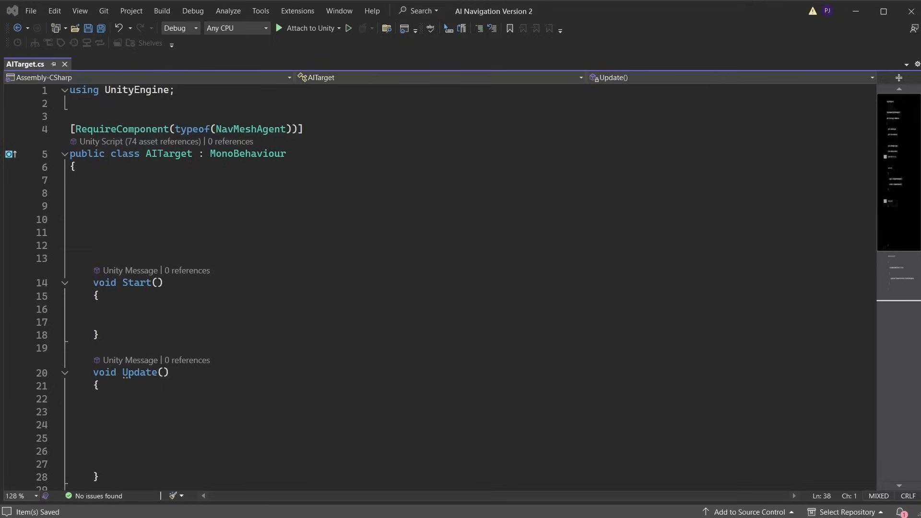
# Step: Add using UnityEngine.AI and fetch the NavMeshAgent with GetComponent in AITarget.cs
pyautogui.write('using UnityEngine.AI;')
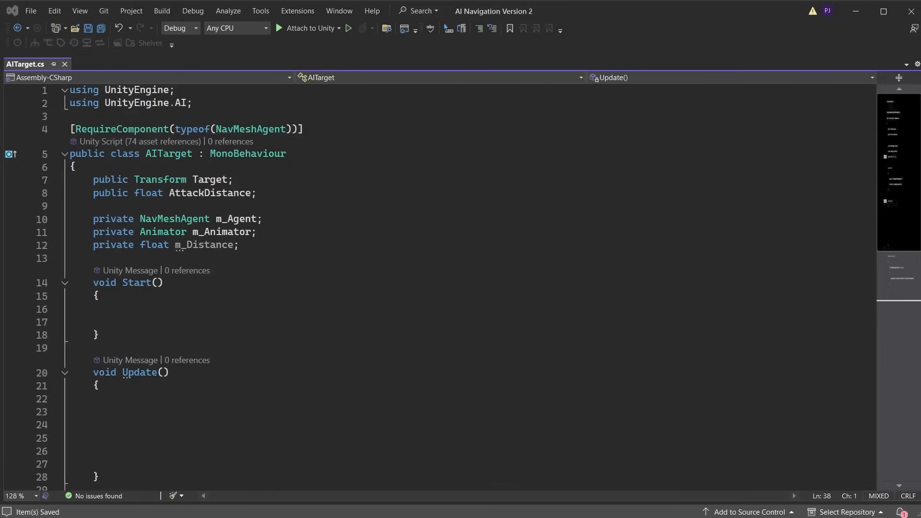
pyautogui.write('m_Agent = GetComponent<NavMeshAgent>();')
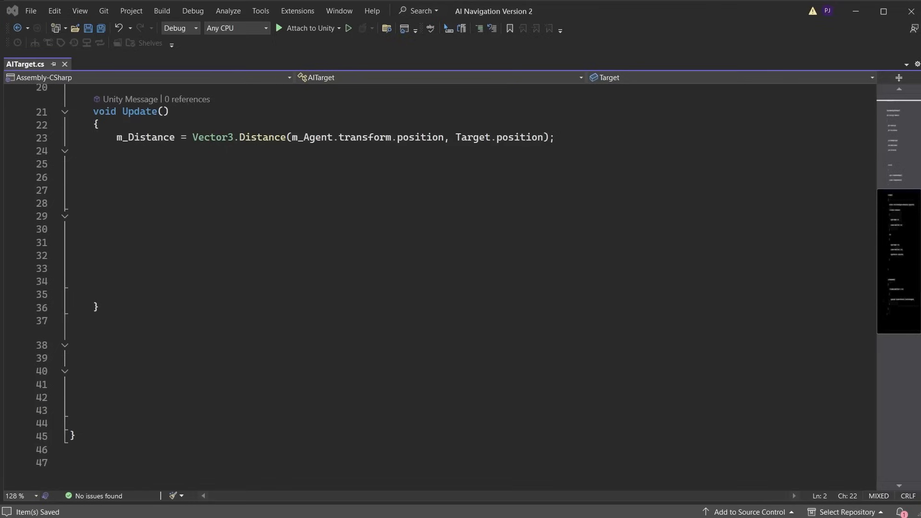
# Step: Write the Update if/else stopping to attack within AttackDistance, else chasing, plus OnAnimatorMove
pyautogui.write('if (m_Distance < AttackDistance)')
pyautogui.write('m_Animator.SetBool("Attack", true);')
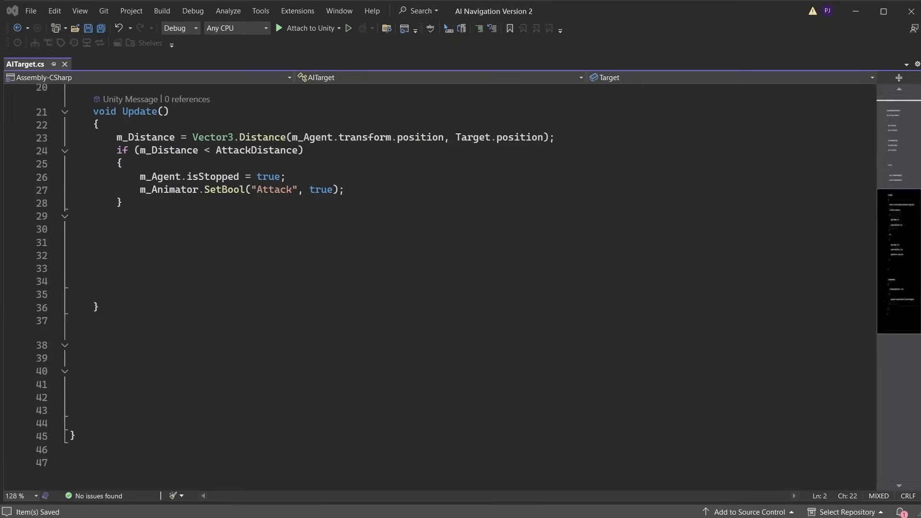
pyautogui.write('else')
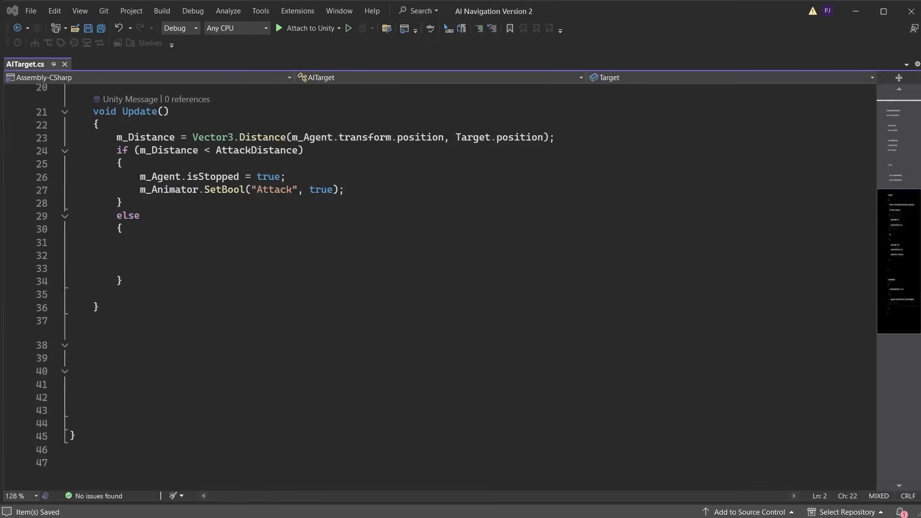
pyautogui.write('m_Agent.isStopped = false;')
pyautogui.write('m_Agent.destination = Target.position;')
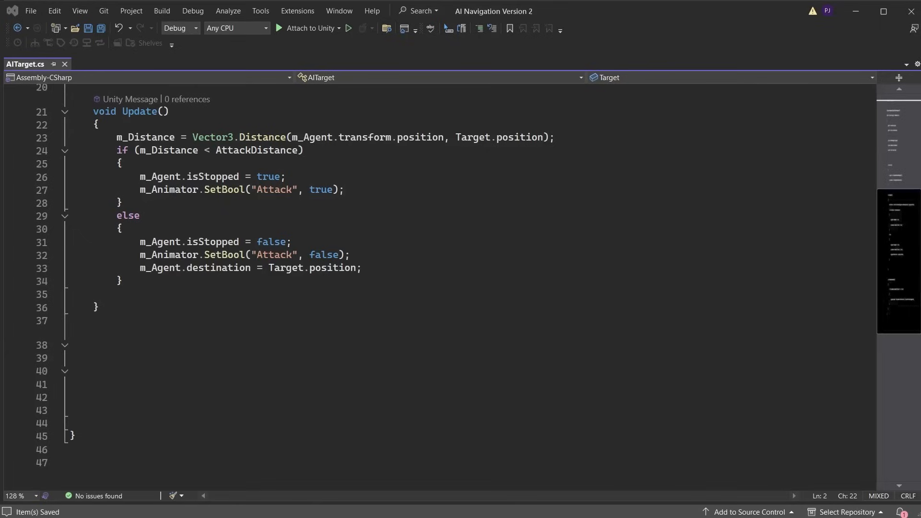
pyautogui.write('void OnAnimatorMove()')
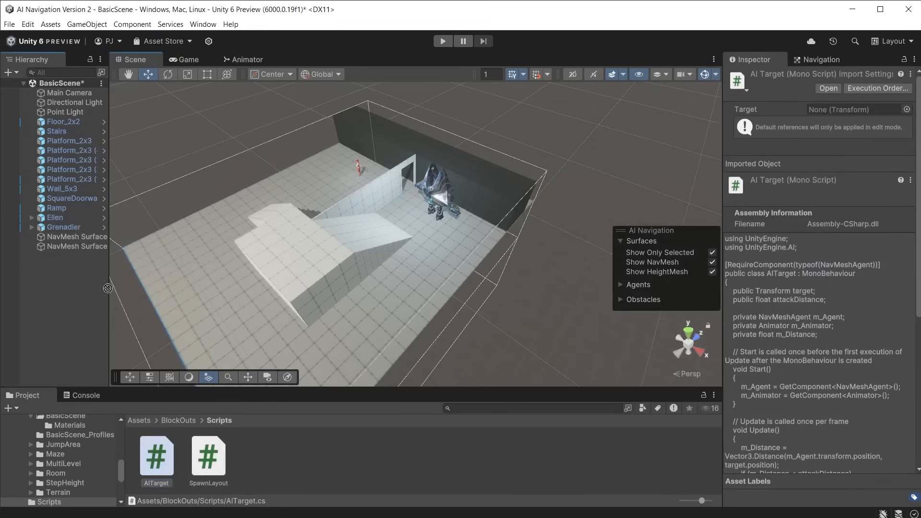
# Step: Assign Ellen as the Grenadier's AI Target chase target
pyautogui.click(64, 227)
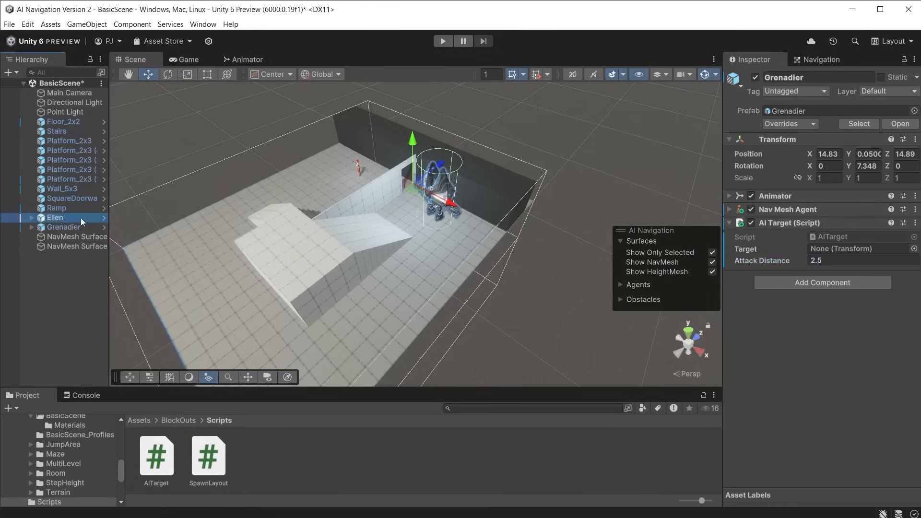
pyautogui.click(442, 40)
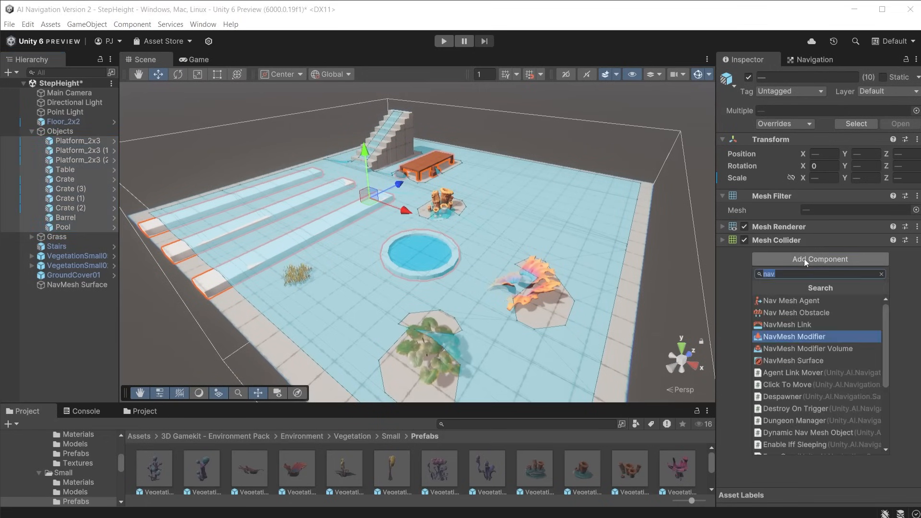
# Step: Add a NavMesh Modifier with Override Area enabled to the selected StepHeight objects
pyautogui.click(793, 335)
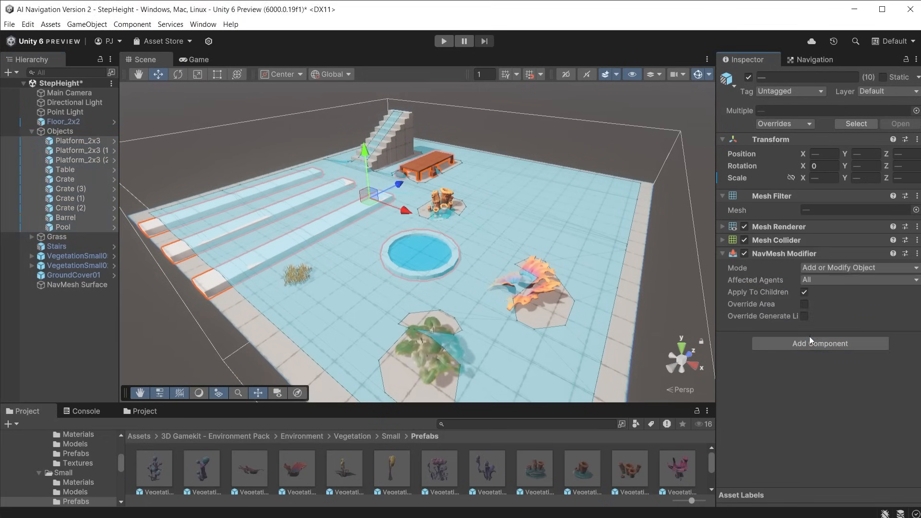
pyautogui.click(858, 279)
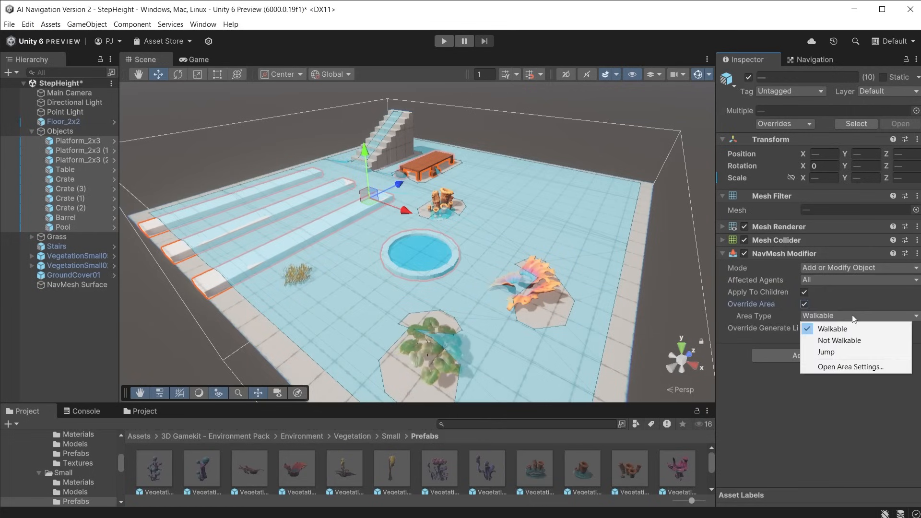
pyautogui.moveTo(846, 340)
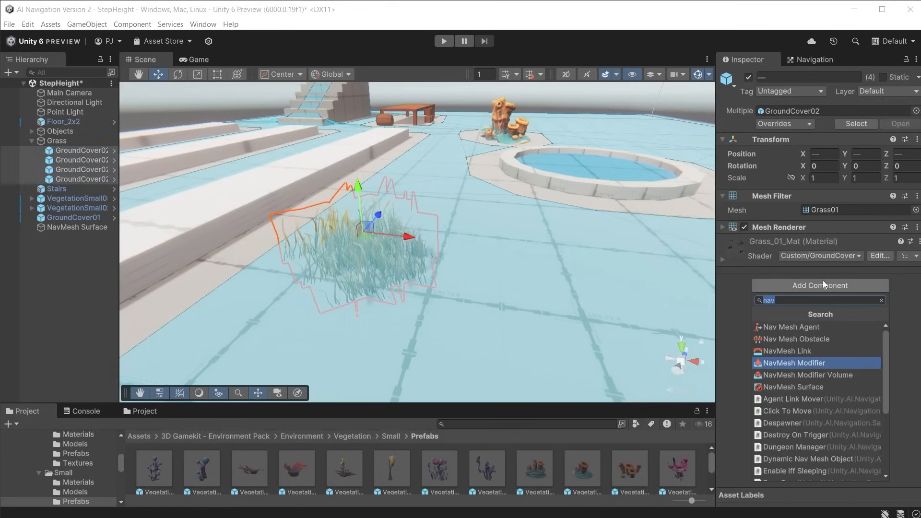
# Step: Add a NavMesh Modifier to the four GroundCover02 grass objects
pyautogui.click(794, 363)
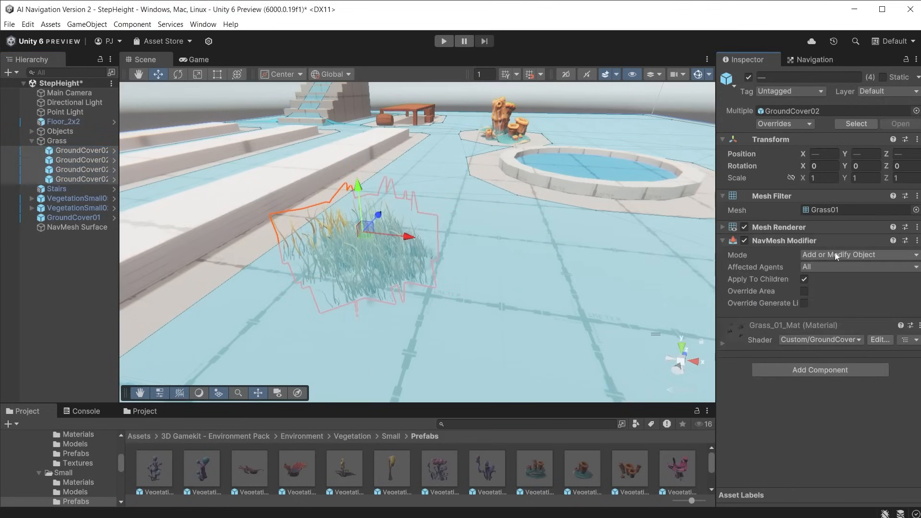
pyautogui.click(77, 227)
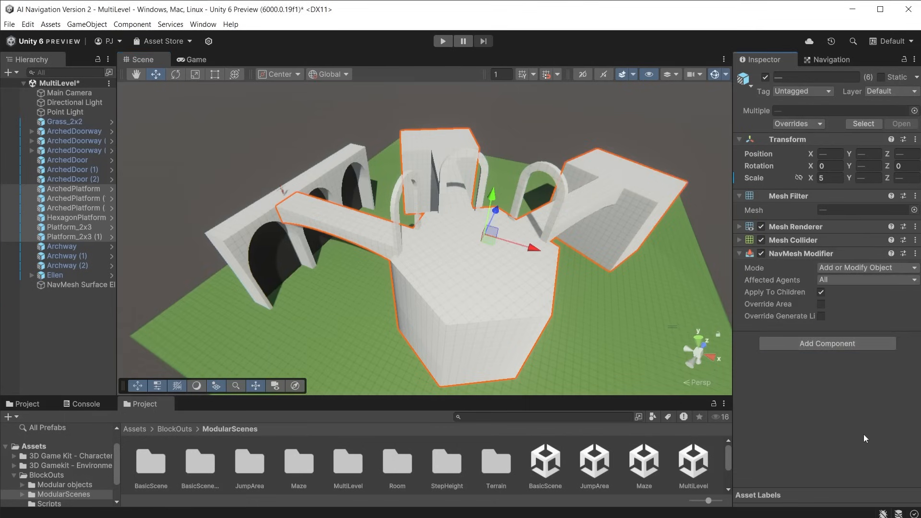
# Step: Set Ellen's NavMesh Surface to collect NavMeshModifier components only and bake it
pyautogui.click(78, 285)
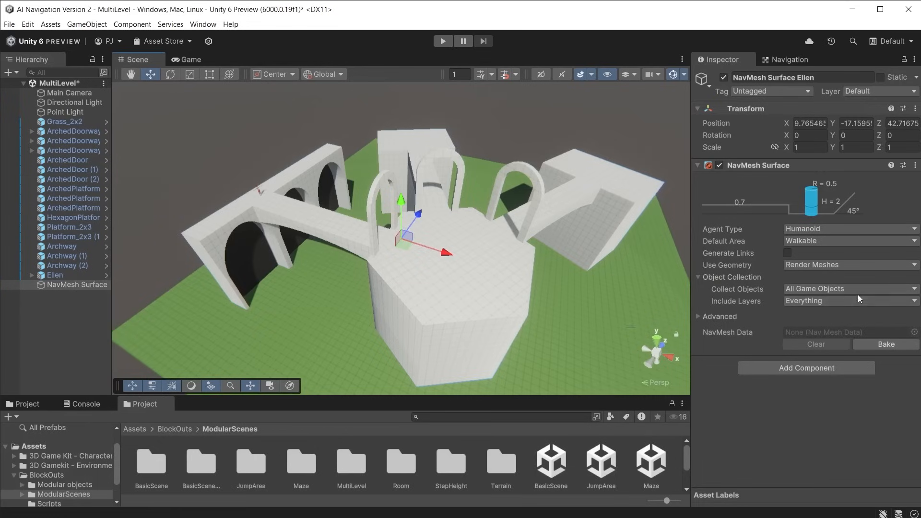
pyautogui.click(850, 289)
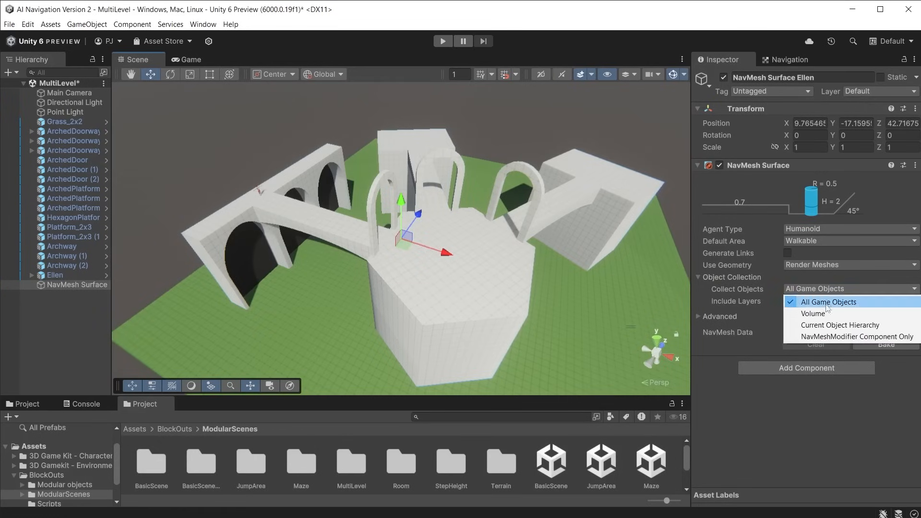
pyautogui.moveTo(856, 337)
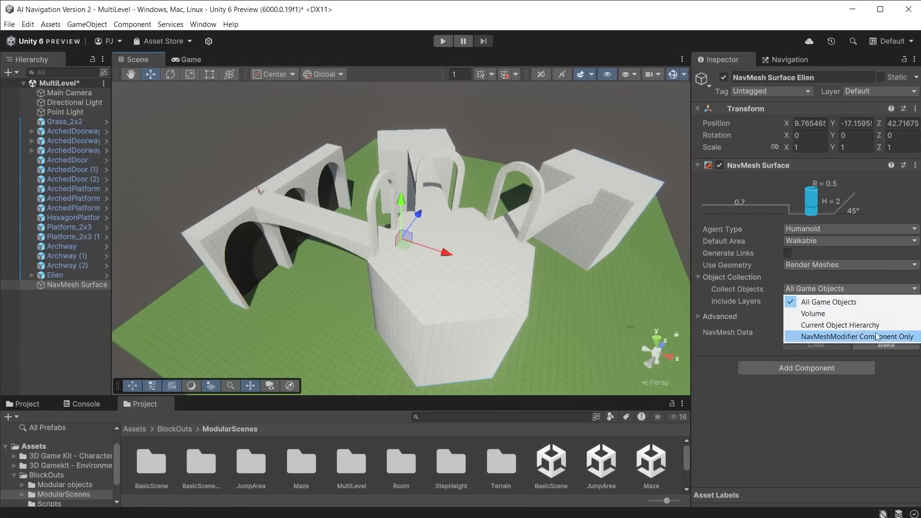
pyautogui.click(852, 336)
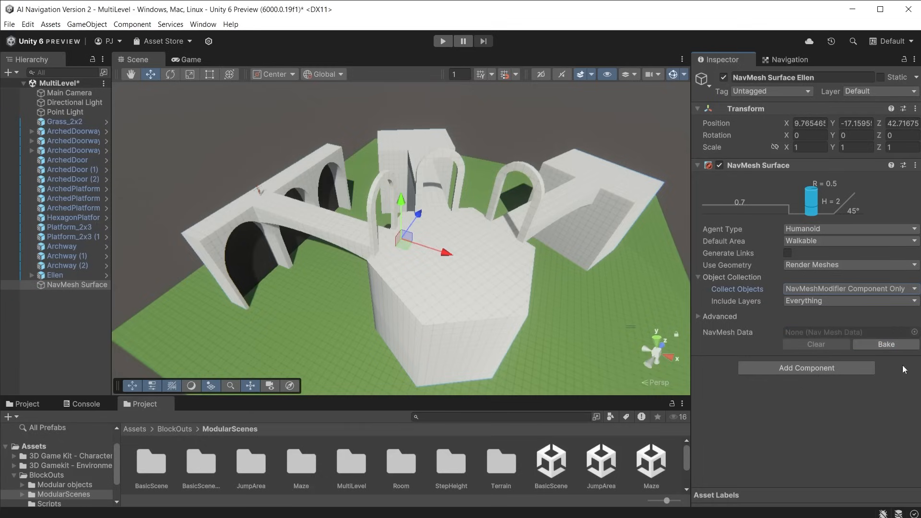
pyautogui.click(885, 344)
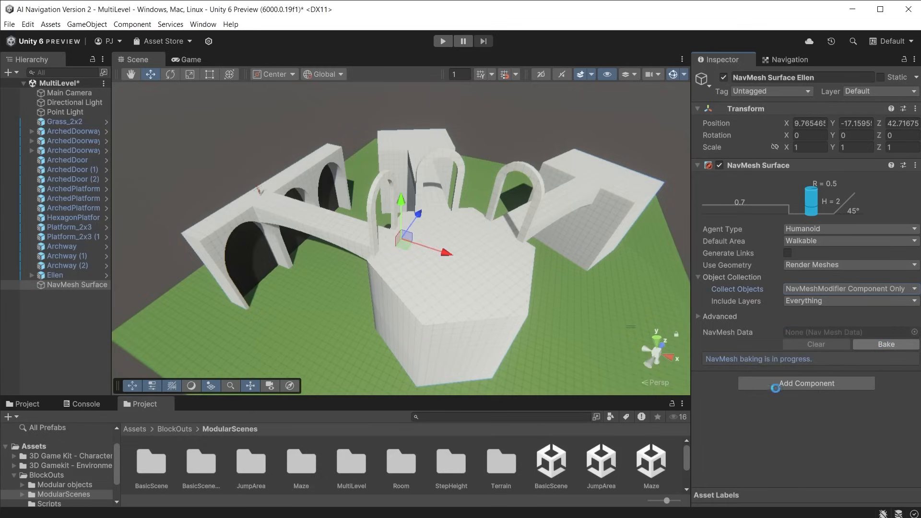
pyautogui.click(886, 344)
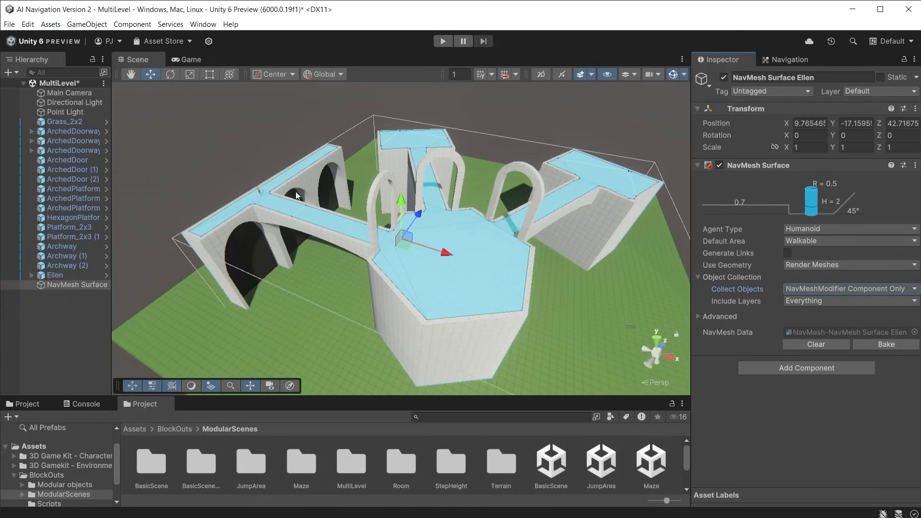
pyautogui.moveTo(645, 190)
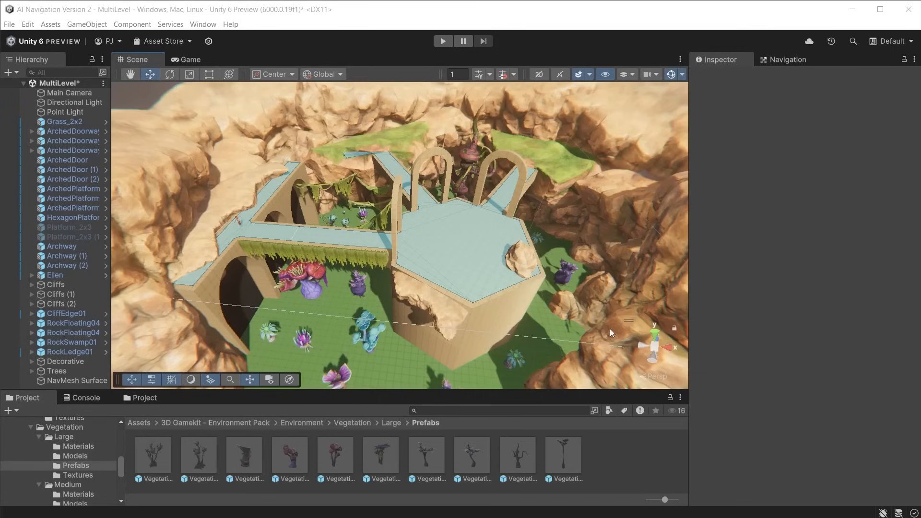
pyautogui.moveTo(199, 437)
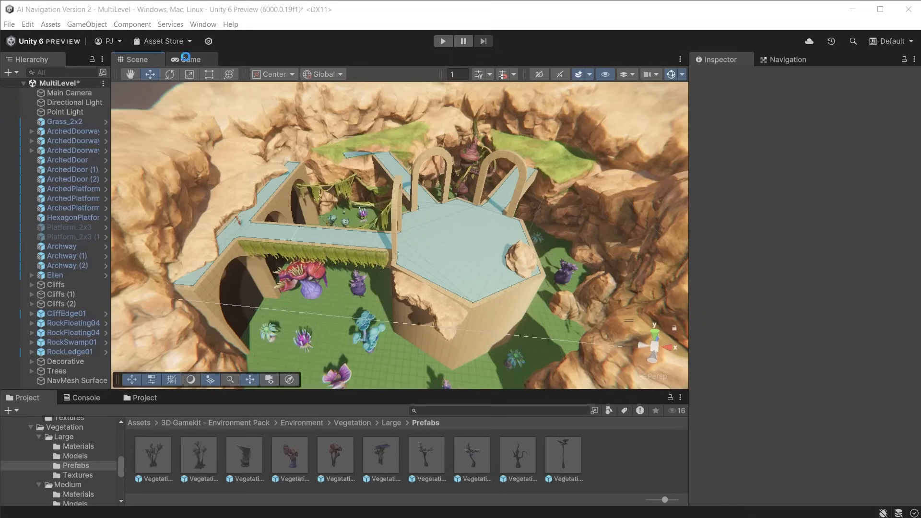
# Step: Preview the MultiLevel scene in Game view, then add a NavMesh Modifier to both RockFloating04 rocks
pyautogui.click(188, 60)
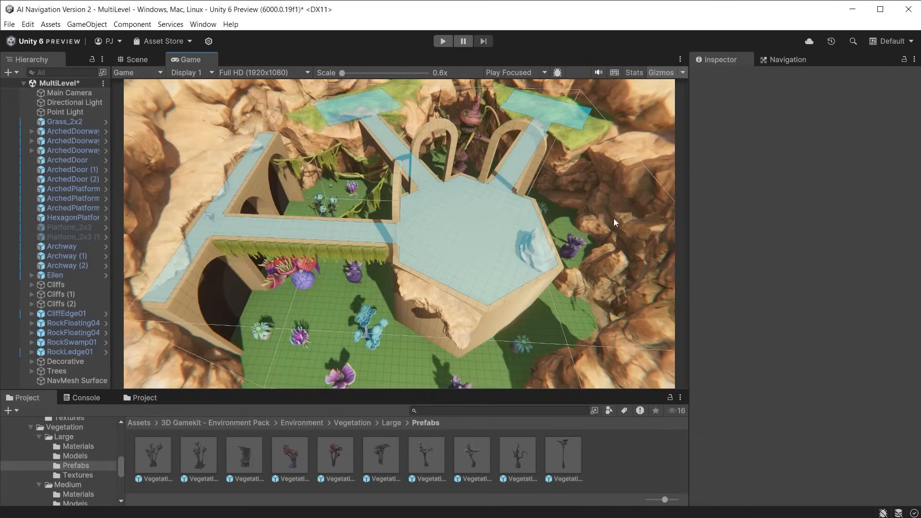
pyautogui.moveTo(538, 111)
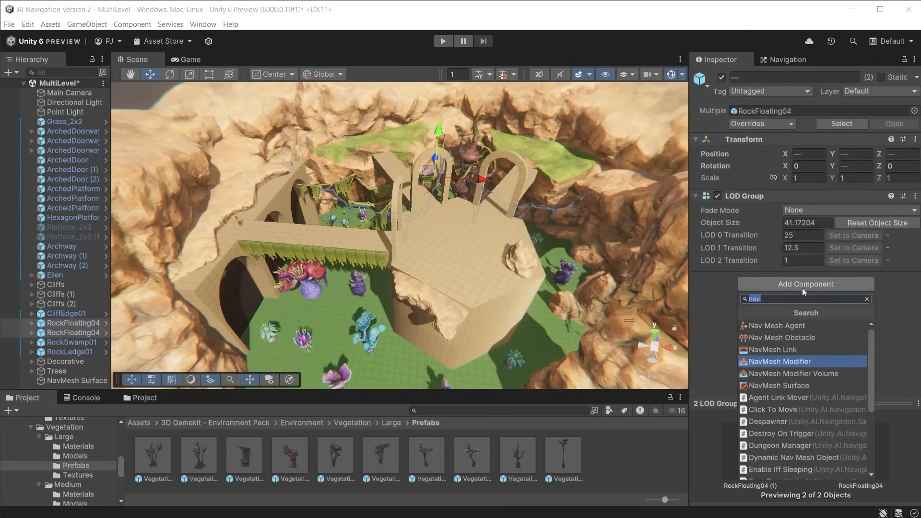
pyautogui.click(779, 362)
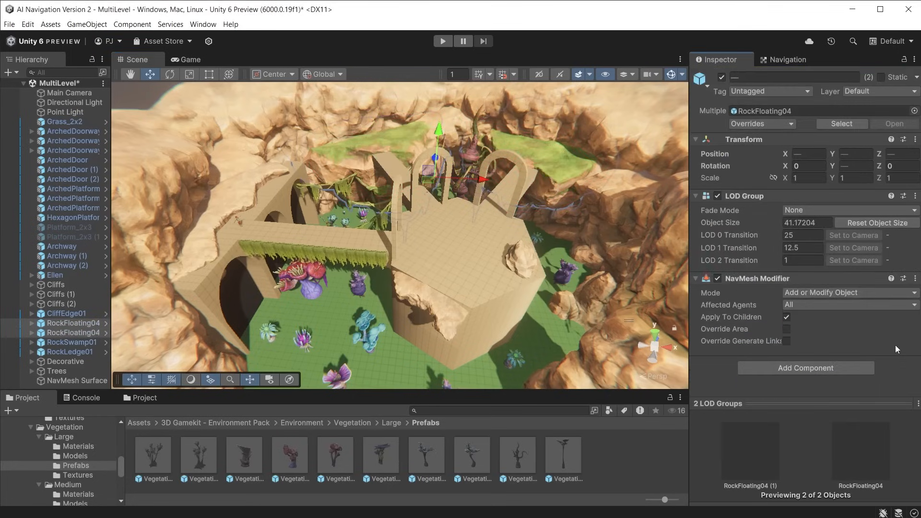
pyautogui.click(72, 384)
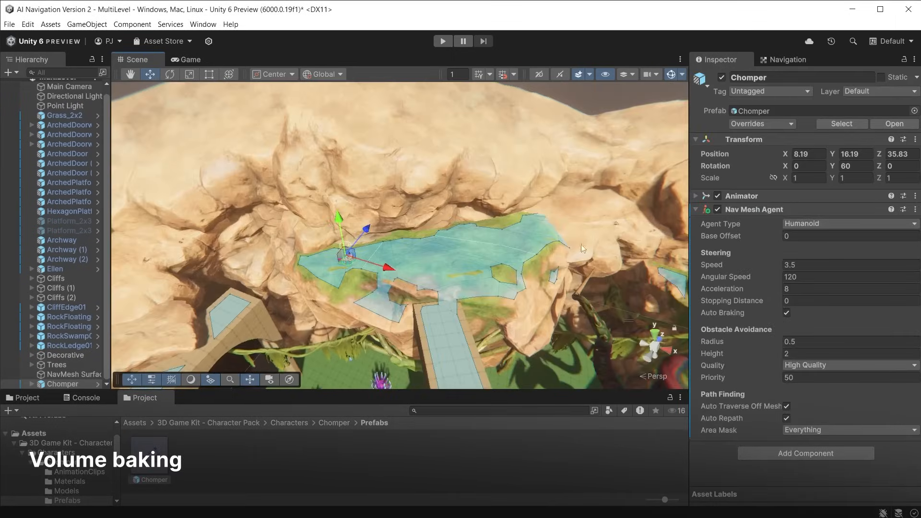
# Step: Switch the ledge NavMesh Surface to collect objects by Volume and bake the navmesh inside it
pyautogui.click(87, 24)
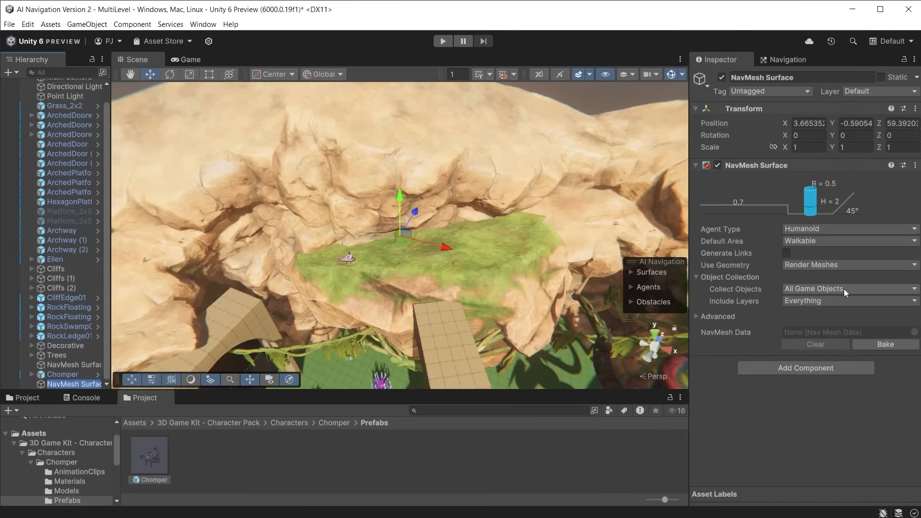
pyautogui.click(847, 289)
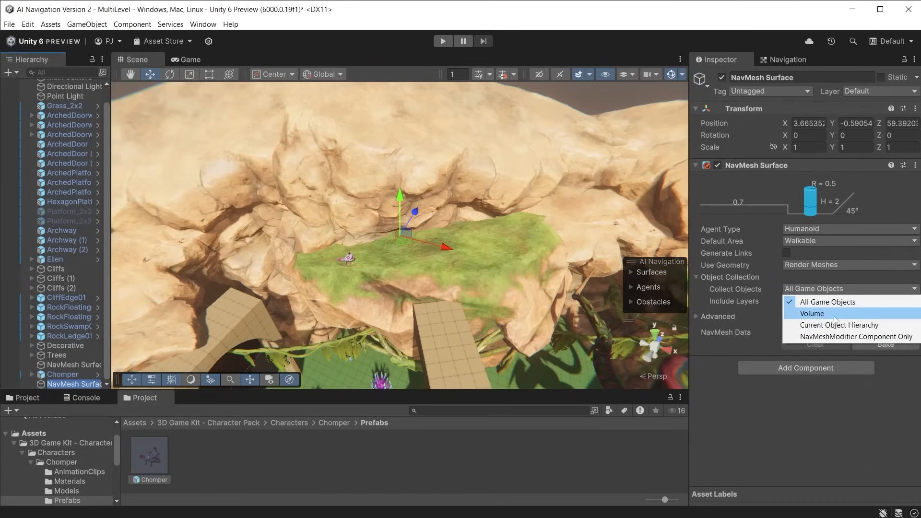
pyautogui.click(812, 313)
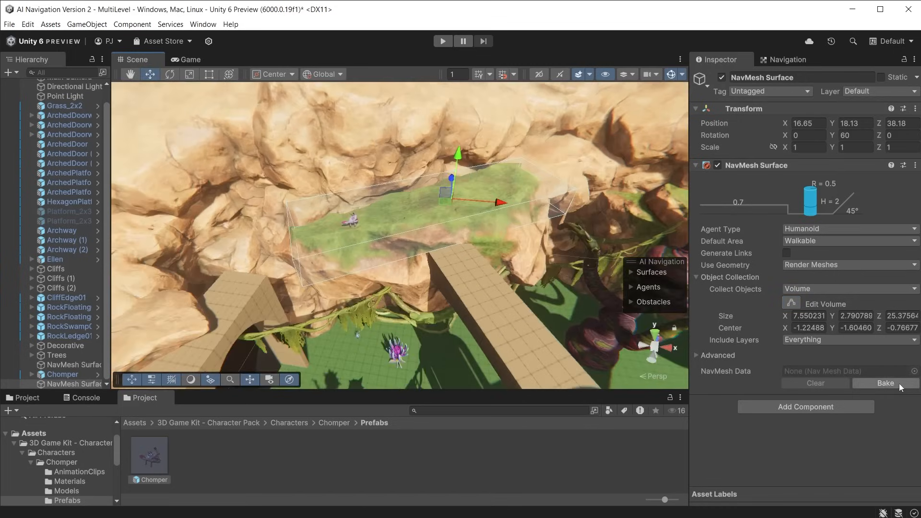
pyautogui.click(885, 383)
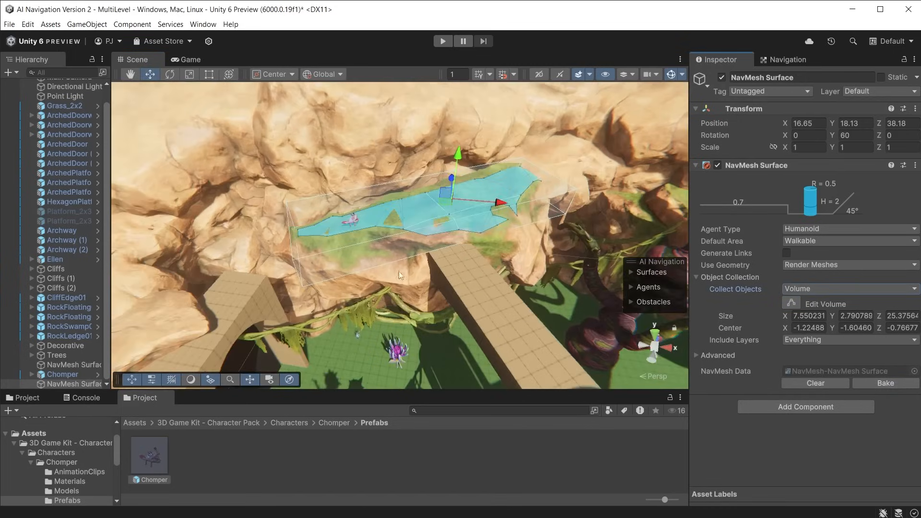
pyautogui.moveTo(399, 276); pyautogui.dragTo(396, 299)
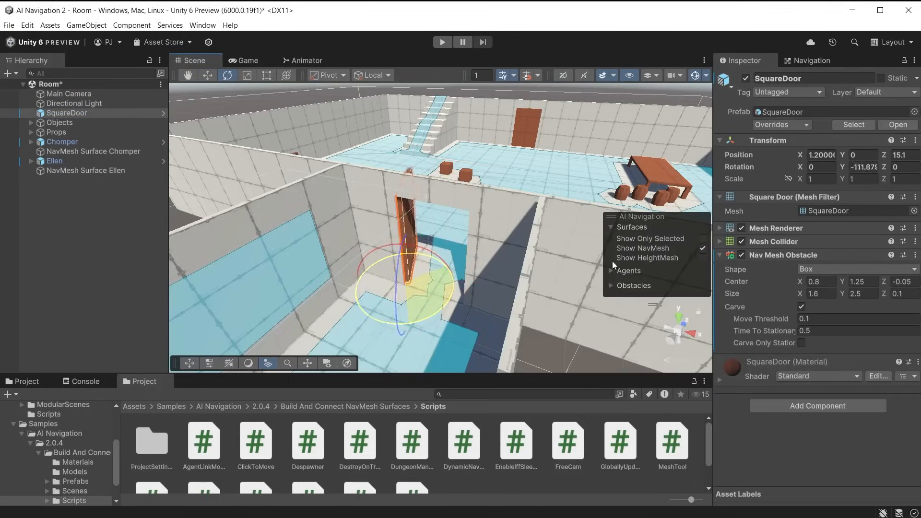
# Step: Start Play mode so the SquareDoor's carving Nav Mesh Obstacle cuts the navmesh
pyautogui.click(441, 41)
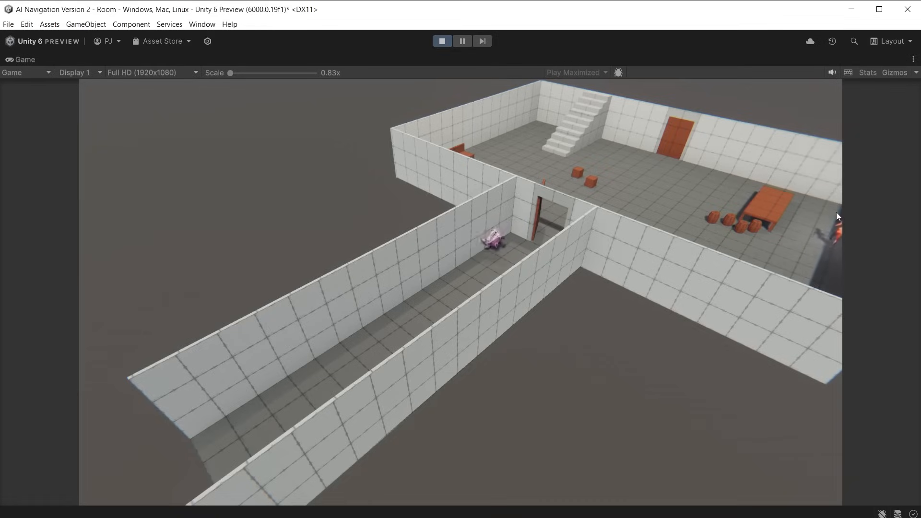